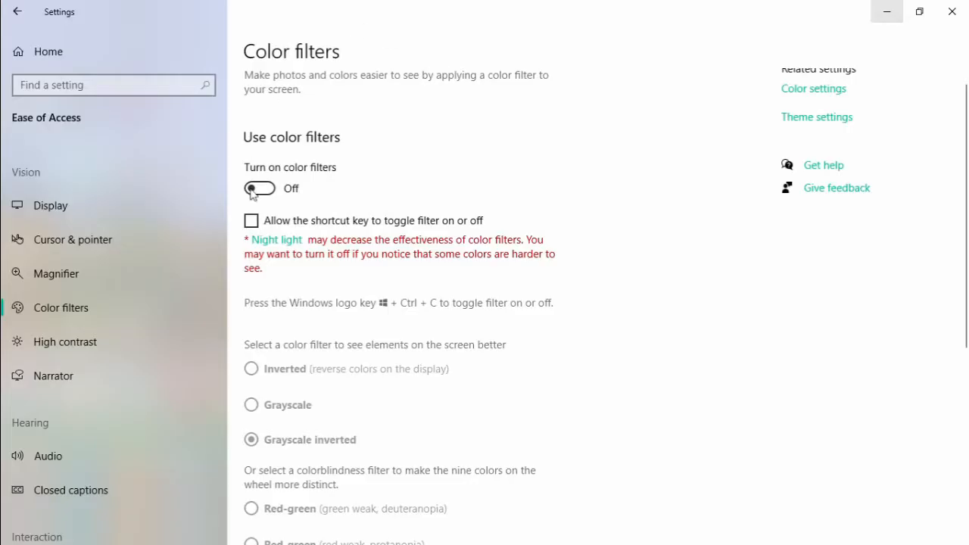
pyautogui.moveTo(617, 154)
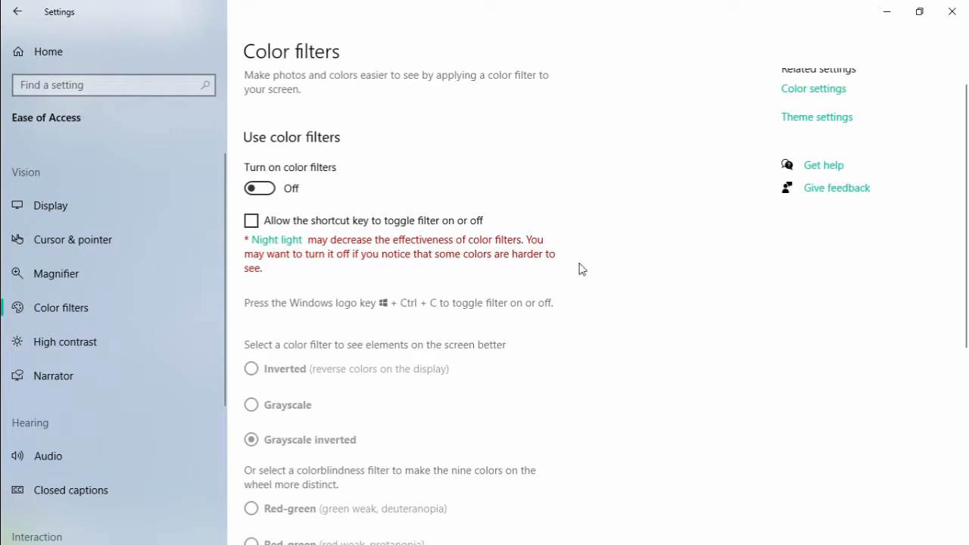
pyautogui.moveTo(464, 333)
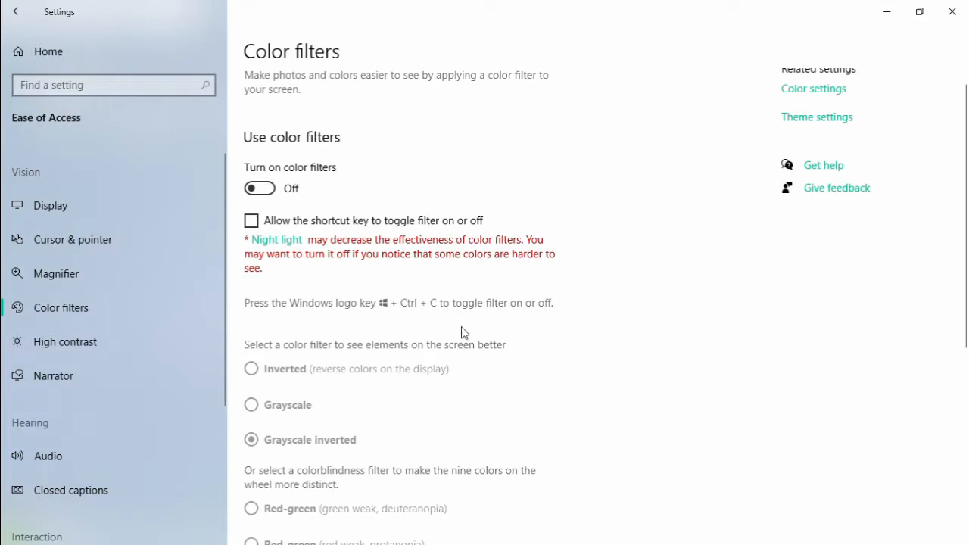
pyautogui.moveTo(339, 380)
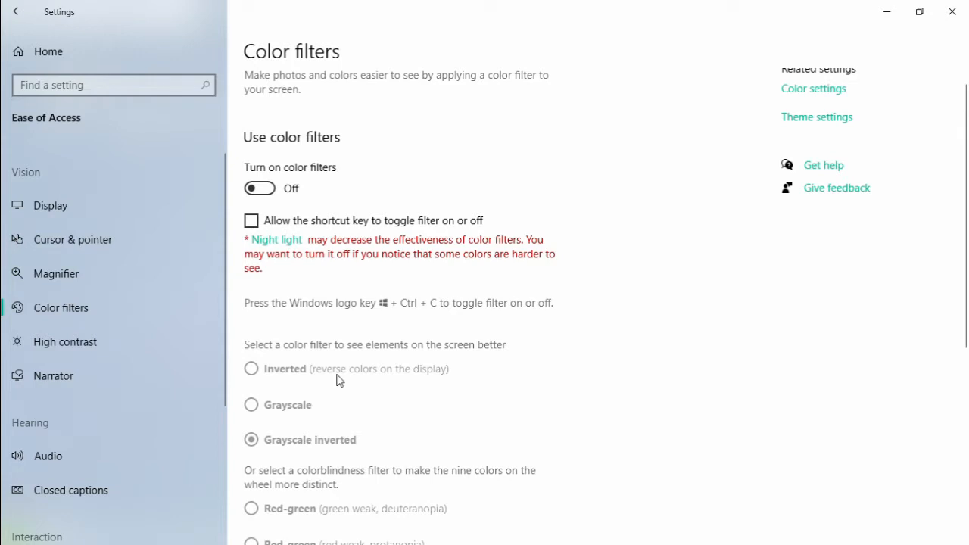
pyautogui.moveTo(275, 384)
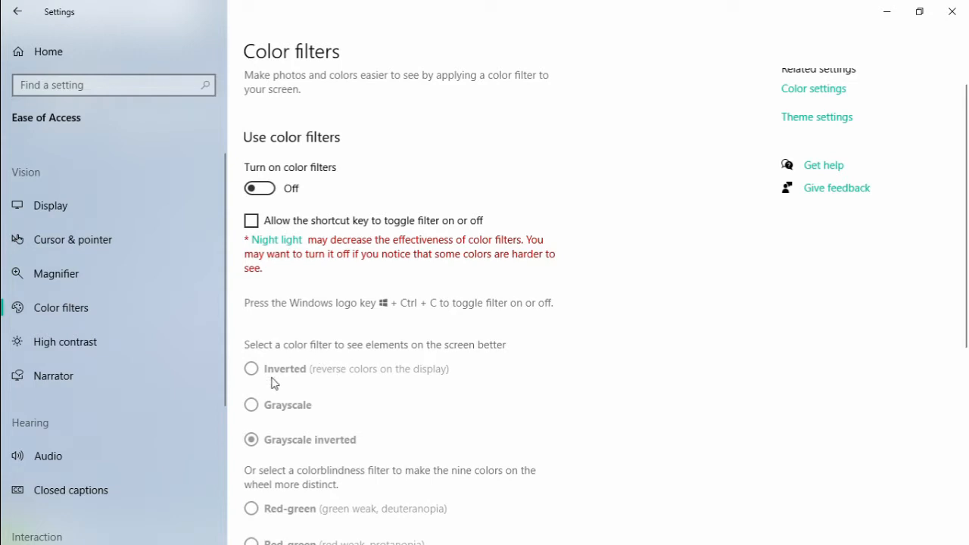
pyautogui.moveTo(379, 460)
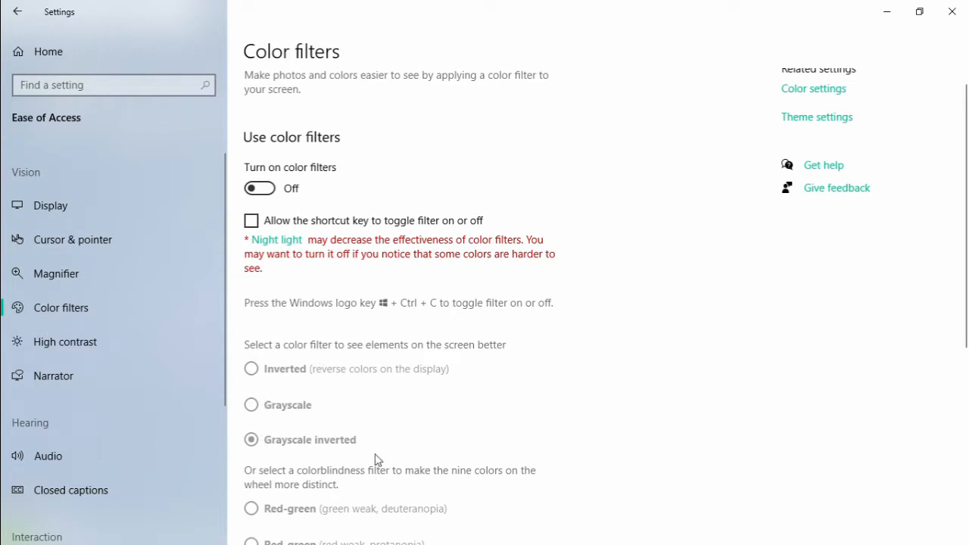
pyautogui.moveTo(470, 426)
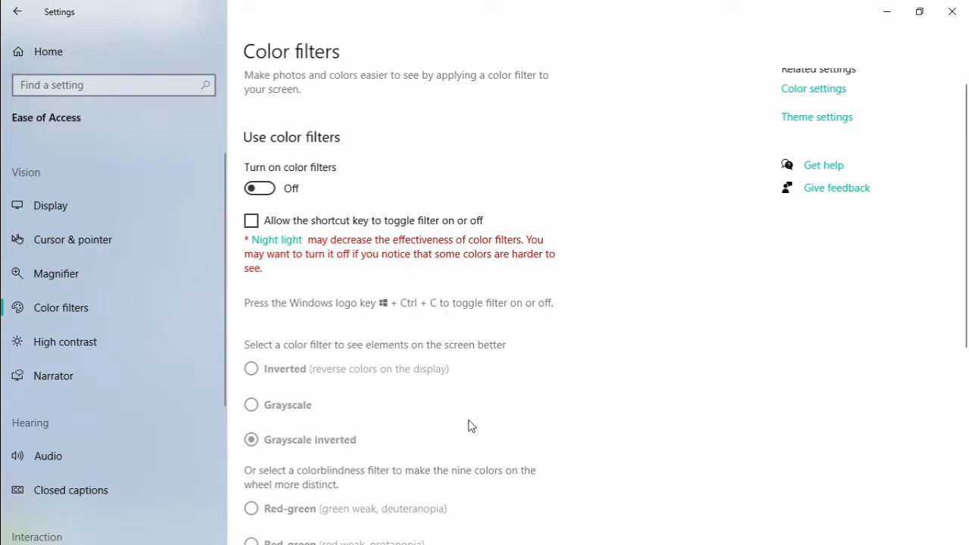
pyautogui.moveTo(358, 431)
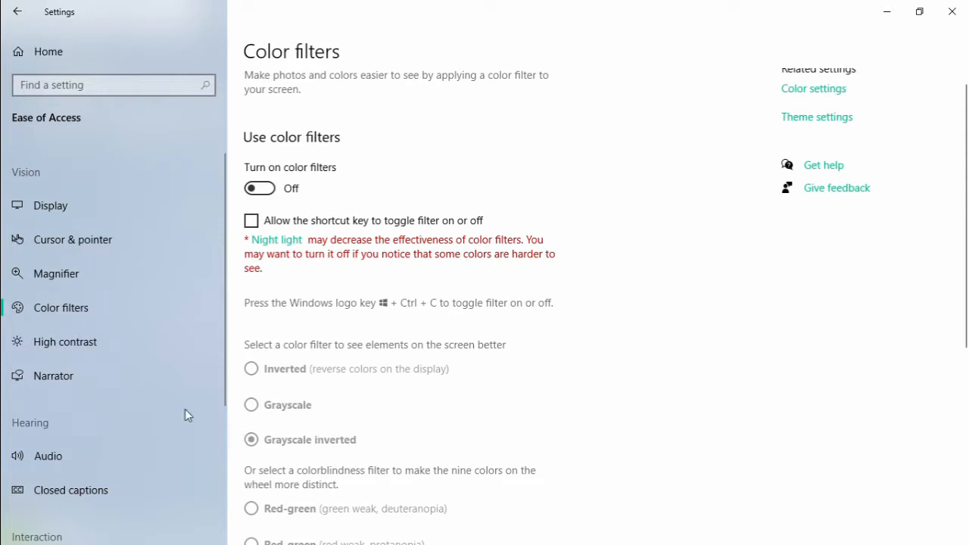
pyautogui.moveTo(552, 414)
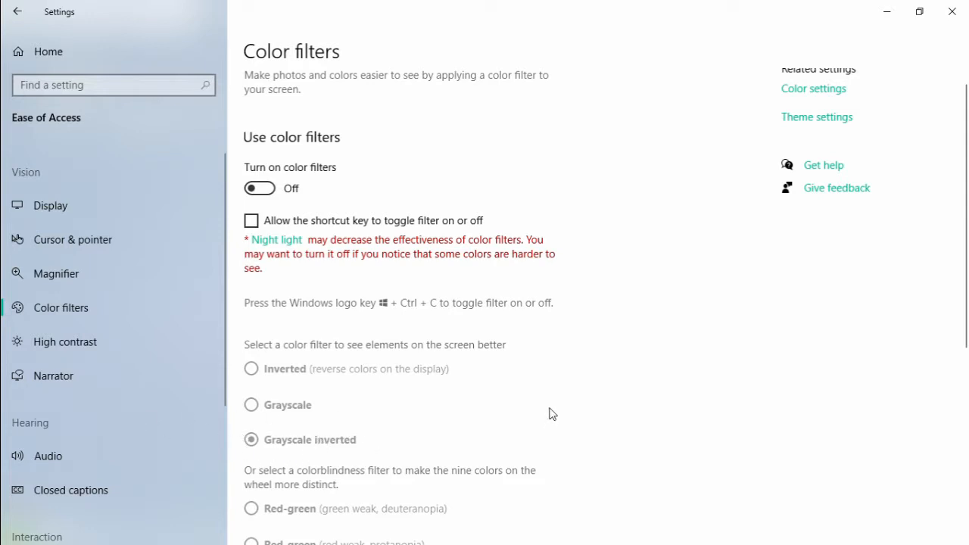
pyautogui.moveTo(551, 405)
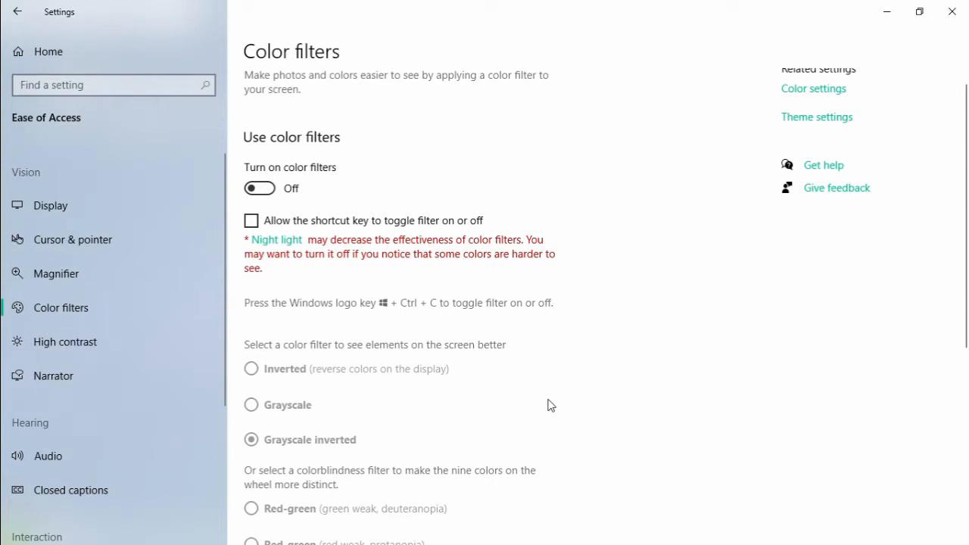
pyautogui.moveTo(529, 416)
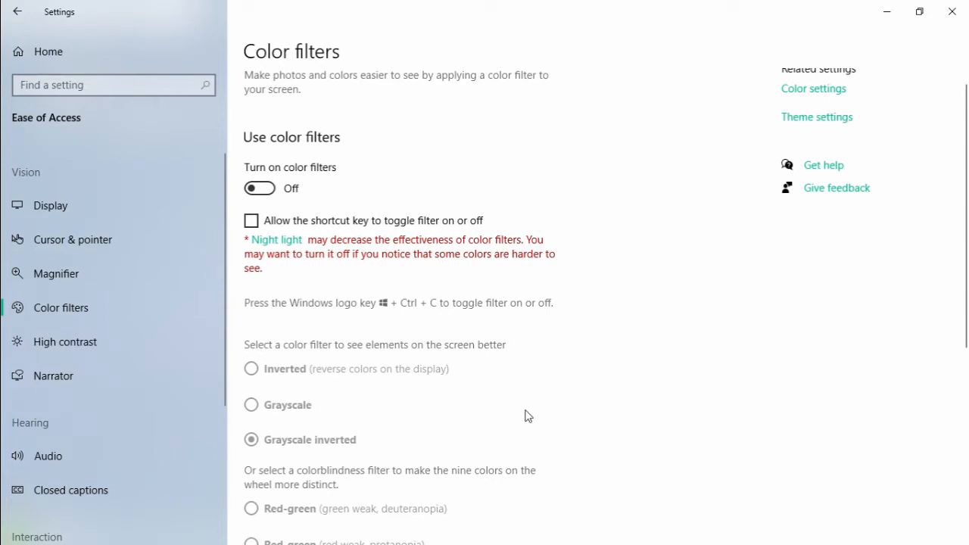
pyautogui.moveTo(589, 426)
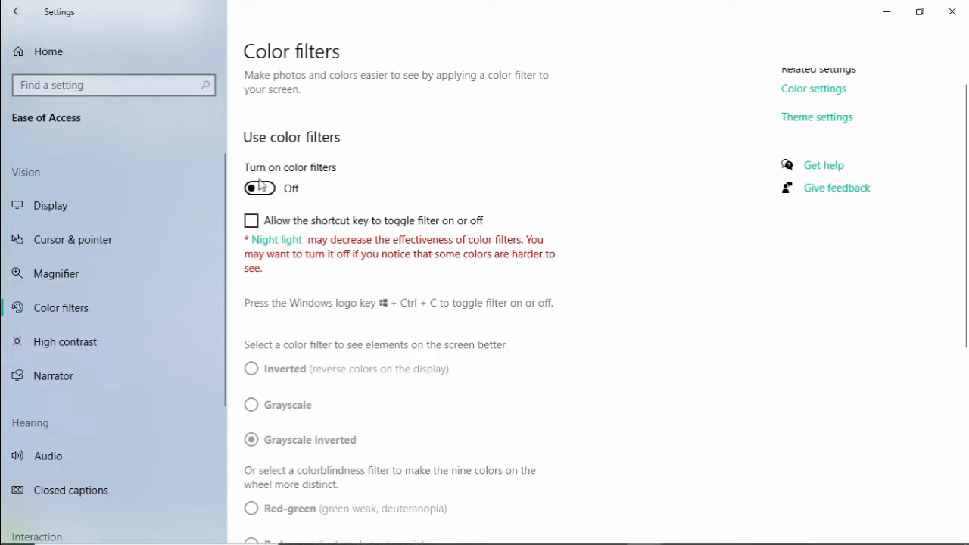
pyautogui.moveTo(271, 193)
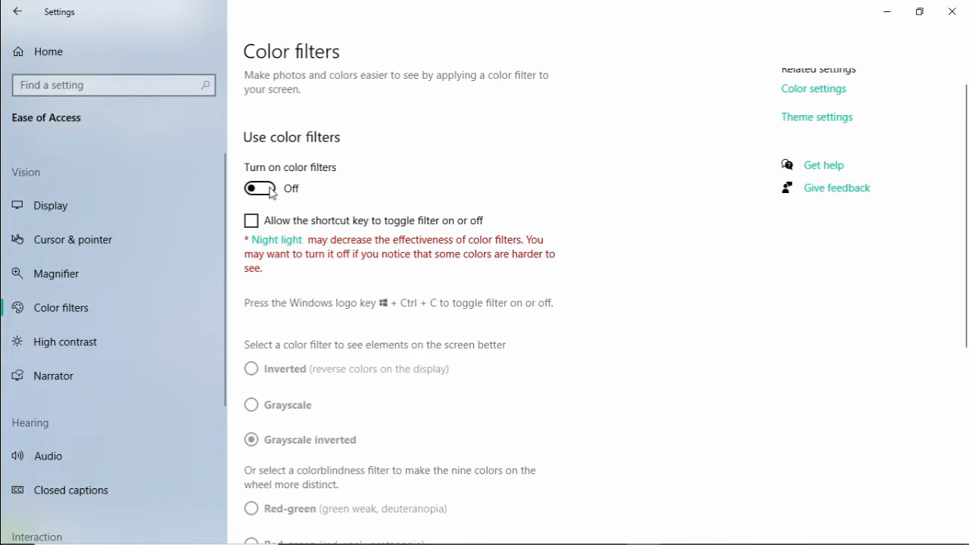
# Step: Switch on Windows colour filters so Grayscale inverted applies to the screen
pyautogui.click(259, 188)
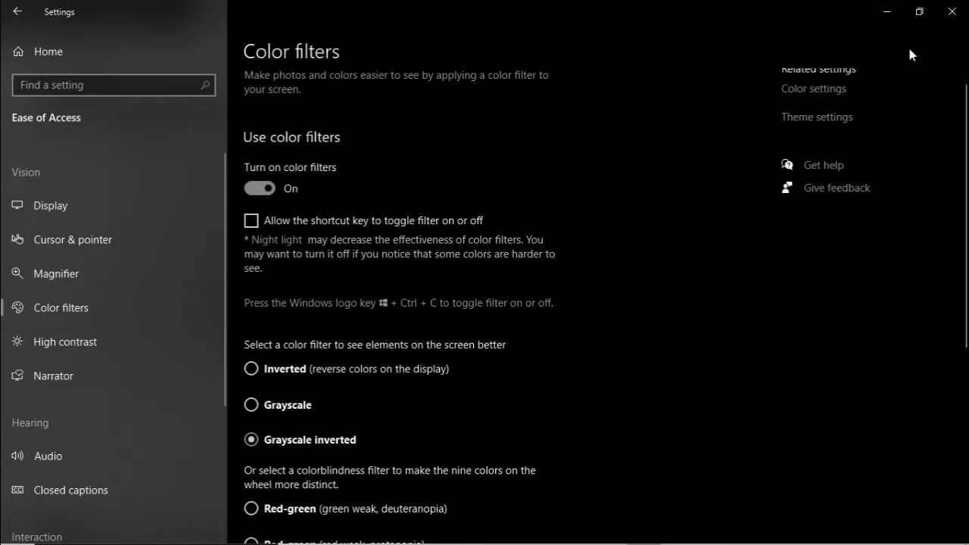
pyautogui.moveTo(892, 35)
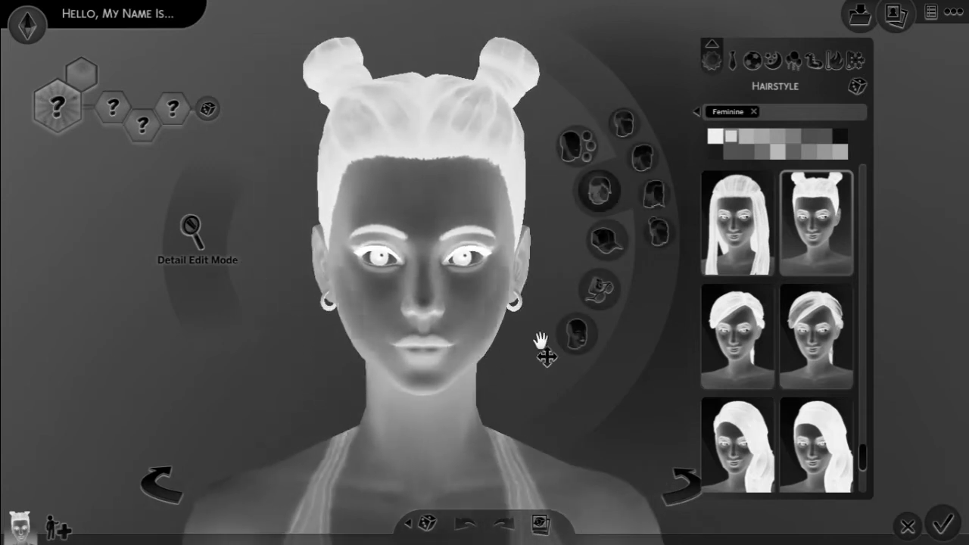
pyautogui.moveTo(581, 145)
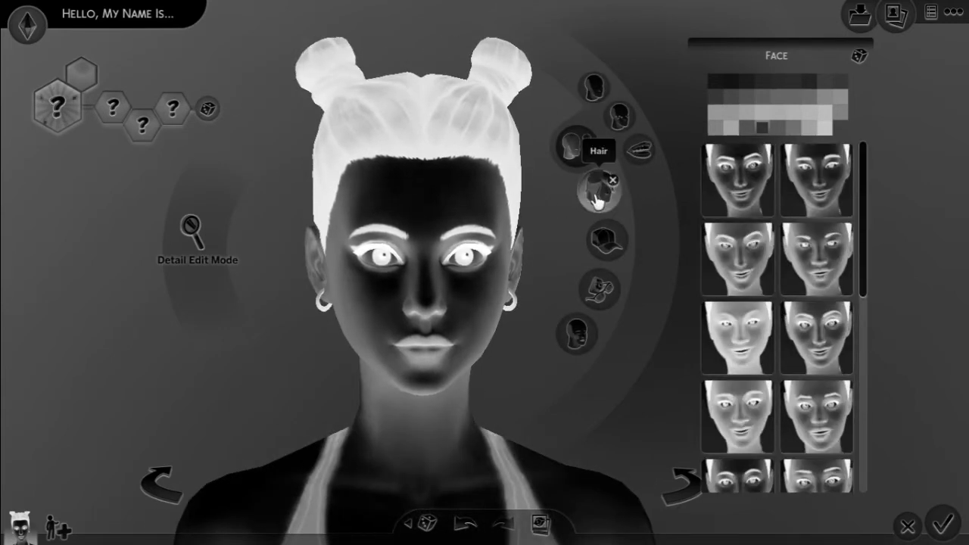
# Step: Swap the double buns for the long side-parted hairstyle from the Hair list
pyautogui.click(598, 193)
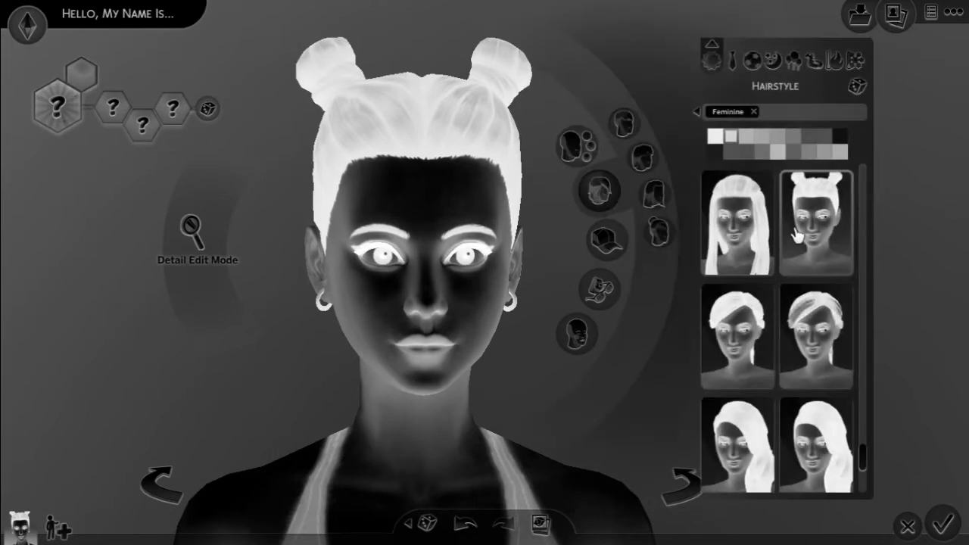
pyautogui.scroll(-3)
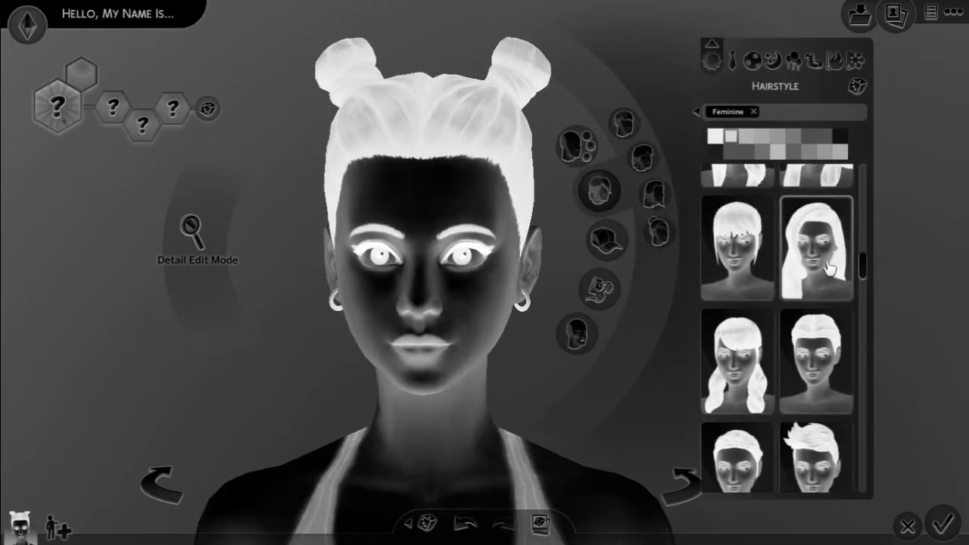
pyautogui.click(816, 248)
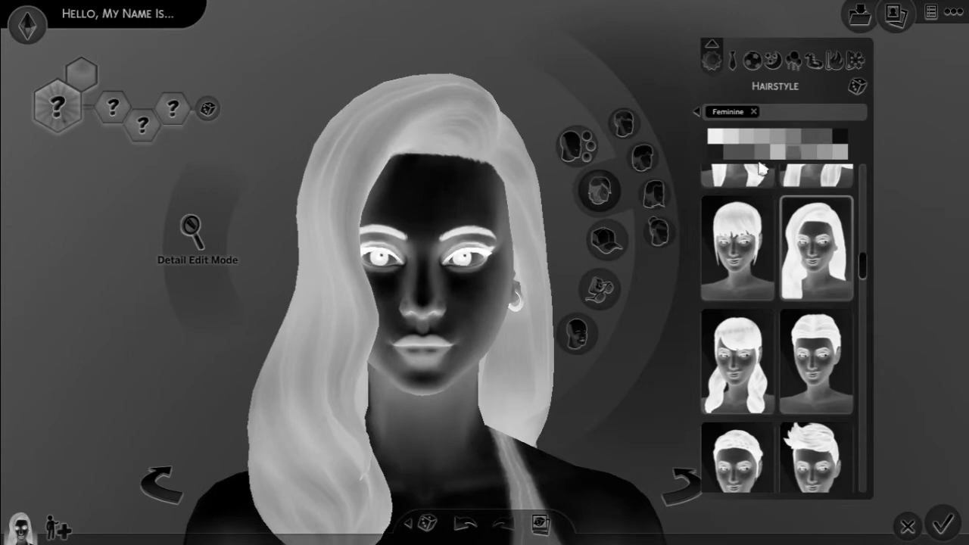
pyautogui.moveTo(598, 189)
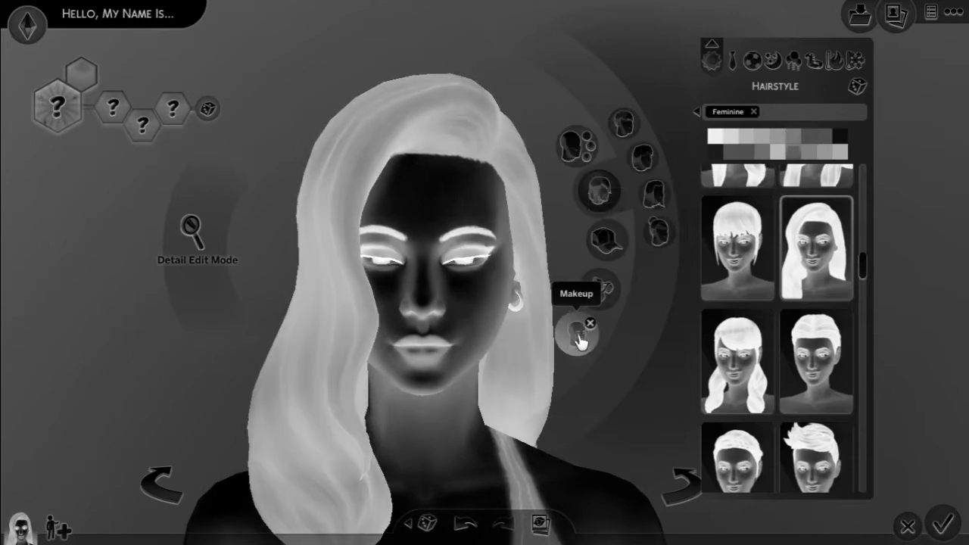
# Step: Apply an eyeshadow style from the Eyes list and settle on its colour
pyautogui.click(577, 331)
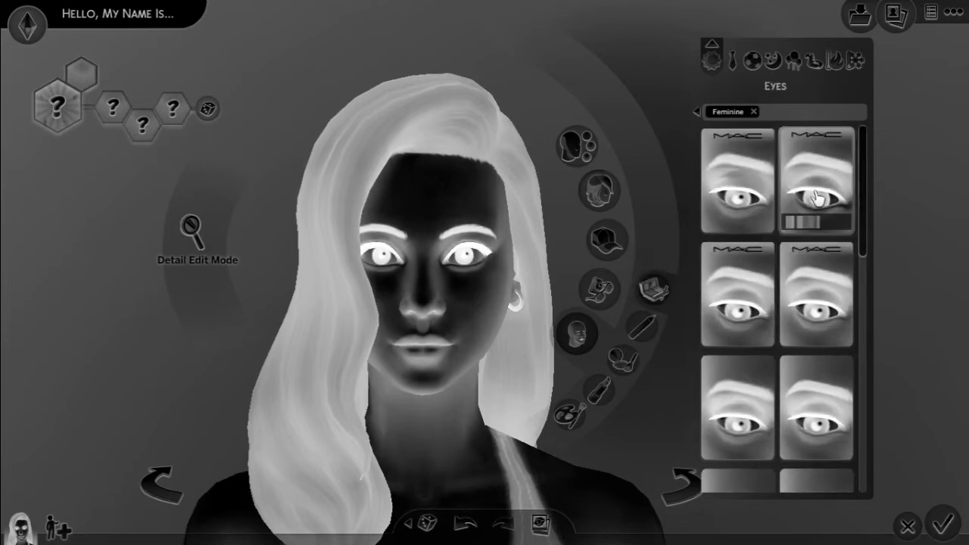
pyautogui.scroll(-3)
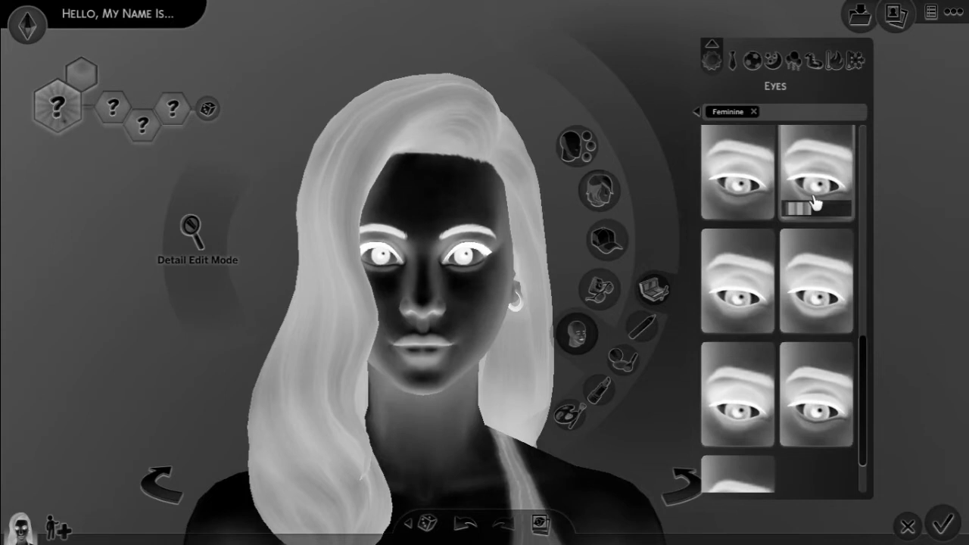
pyautogui.scroll(-3)
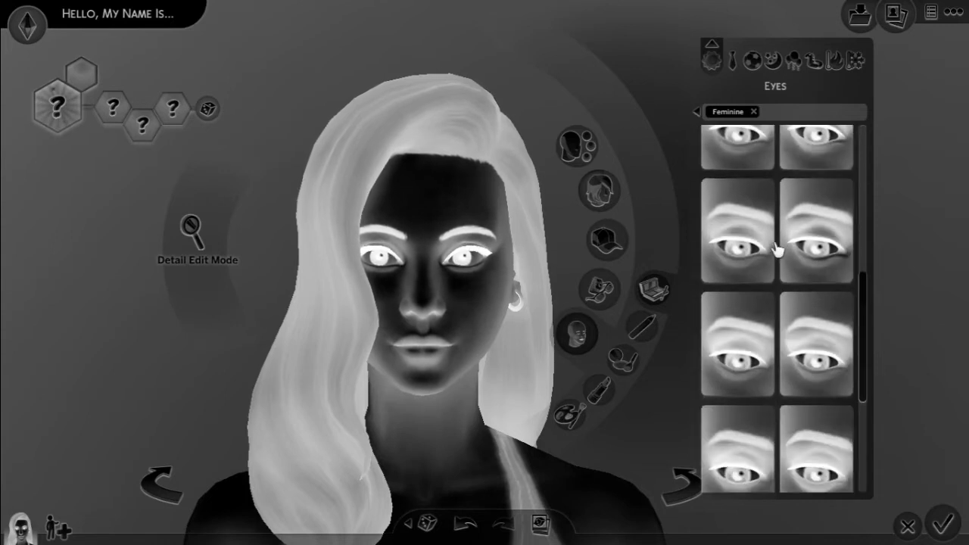
pyautogui.click(738, 231)
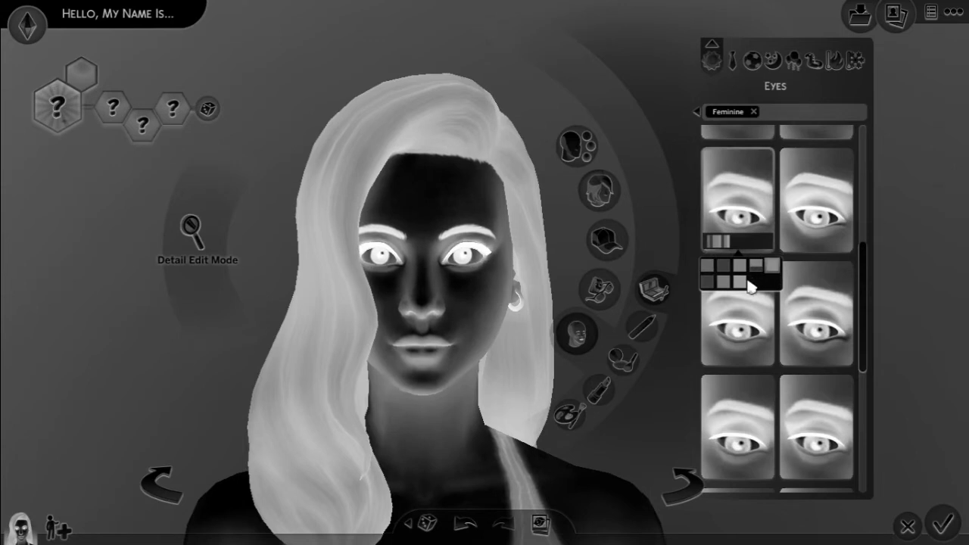
pyautogui.click(708, 281)
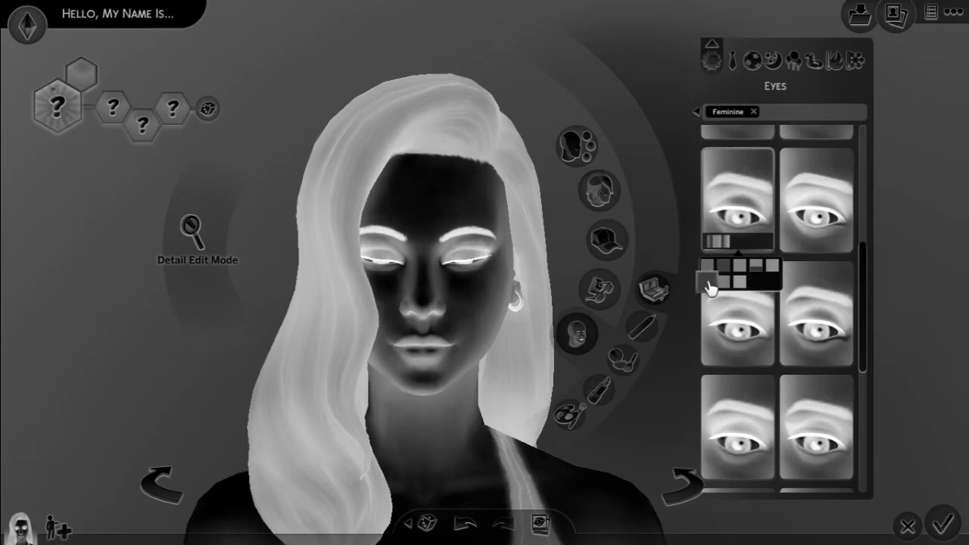
pyautogui.click(764, 279)
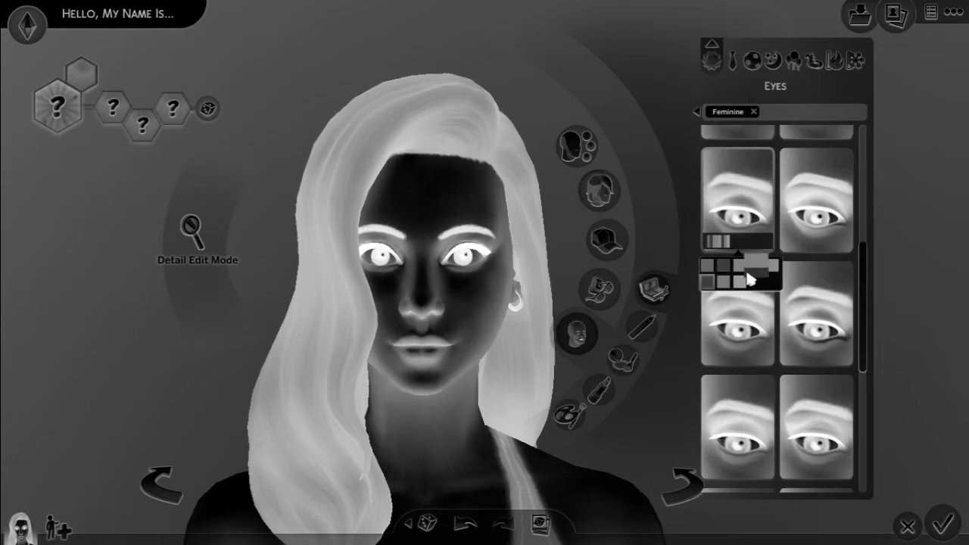
pyautogui.click(749, 279)
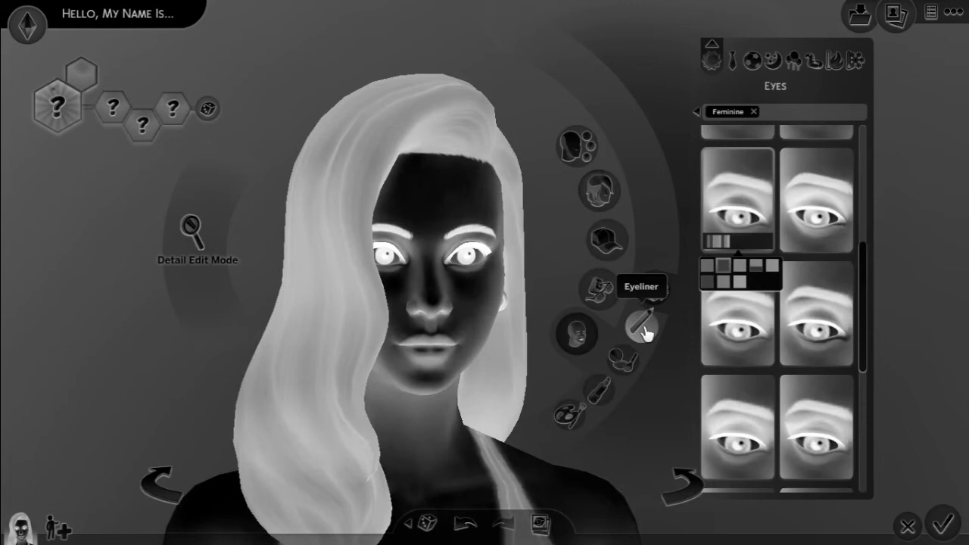
# Step: Apply the last eyeliner style in the list and choose a colour for it
pyautogui.click(643, 324)
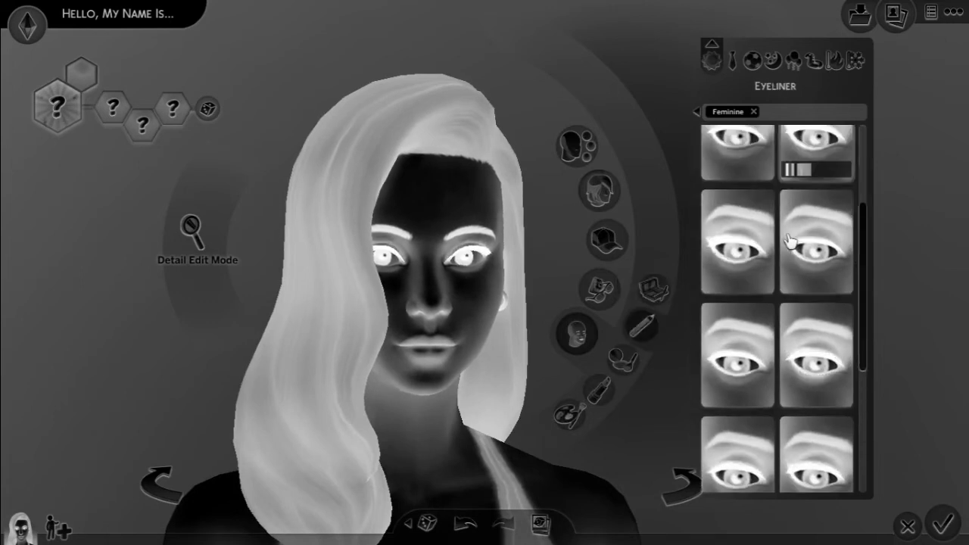
pyautogui.scroll(-3)
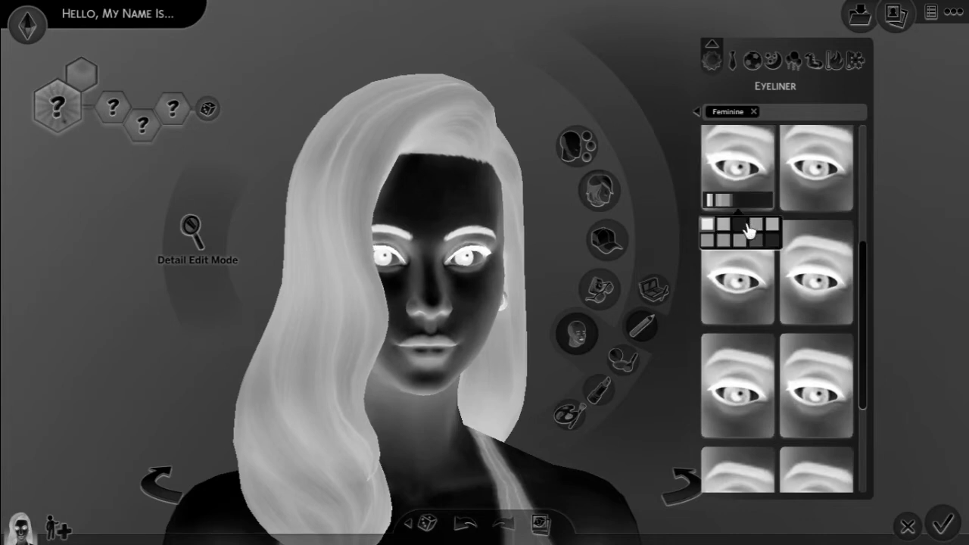
pyautogui.click(711, 231)
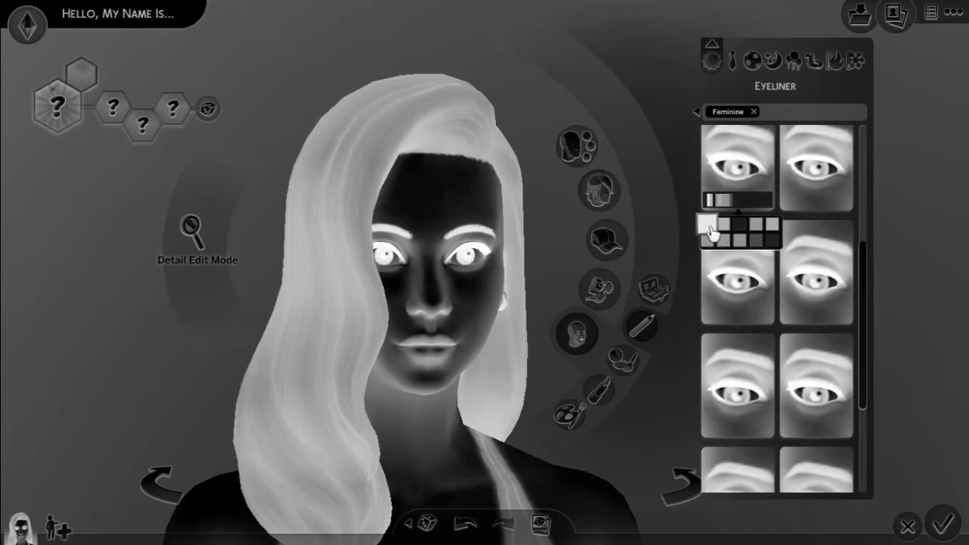
pyautogui.scroll(-3)
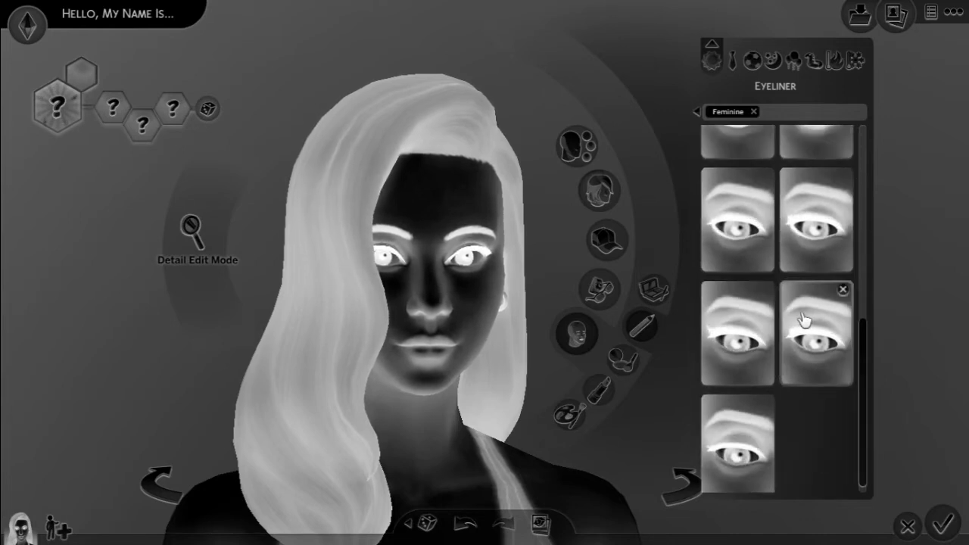
pyautogui.click(735, 332)
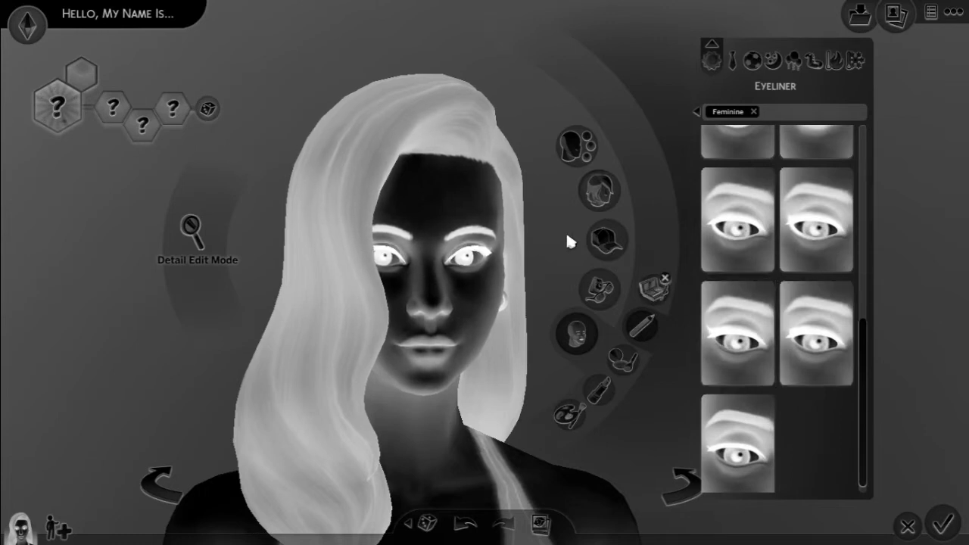
pyautogui.click(737, 442)
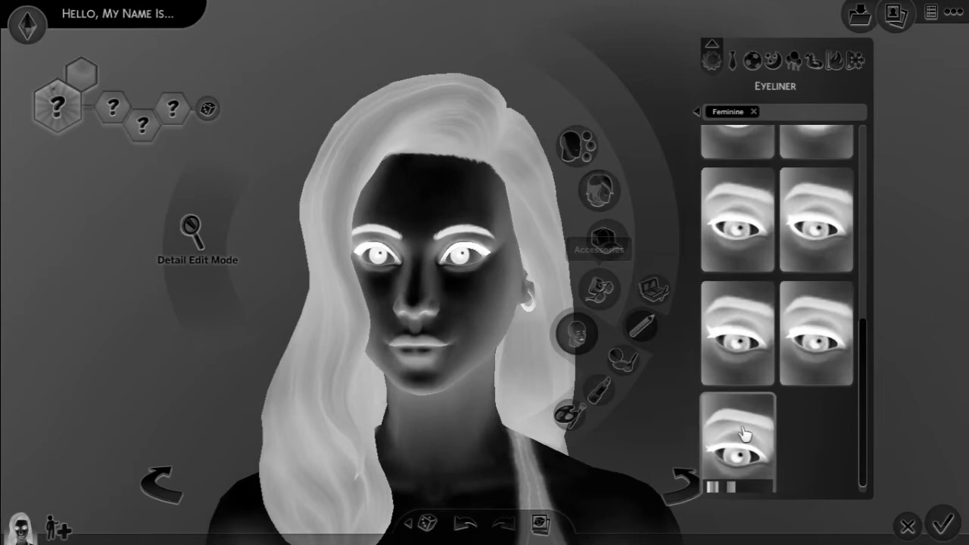
pyautogui.click(742, 432)
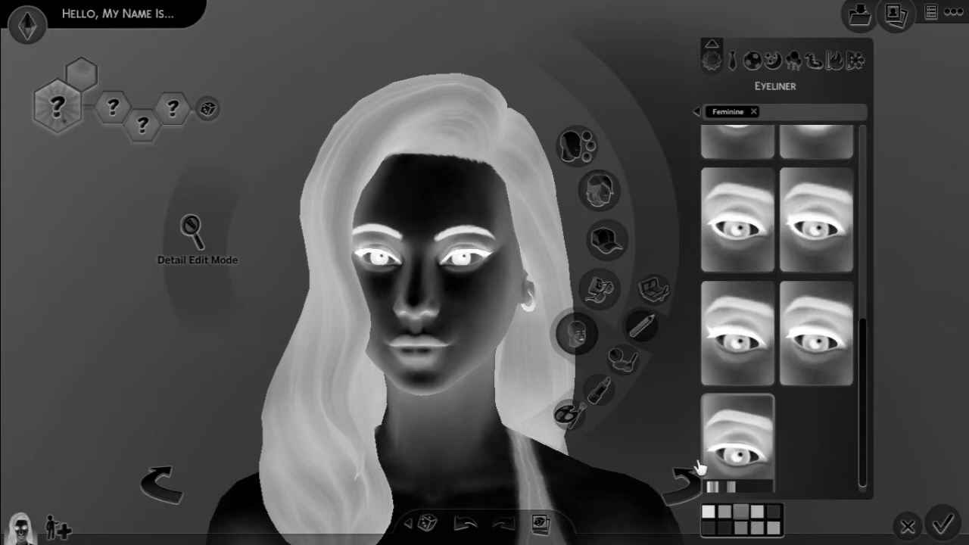
pyautogui.click(622, 367)
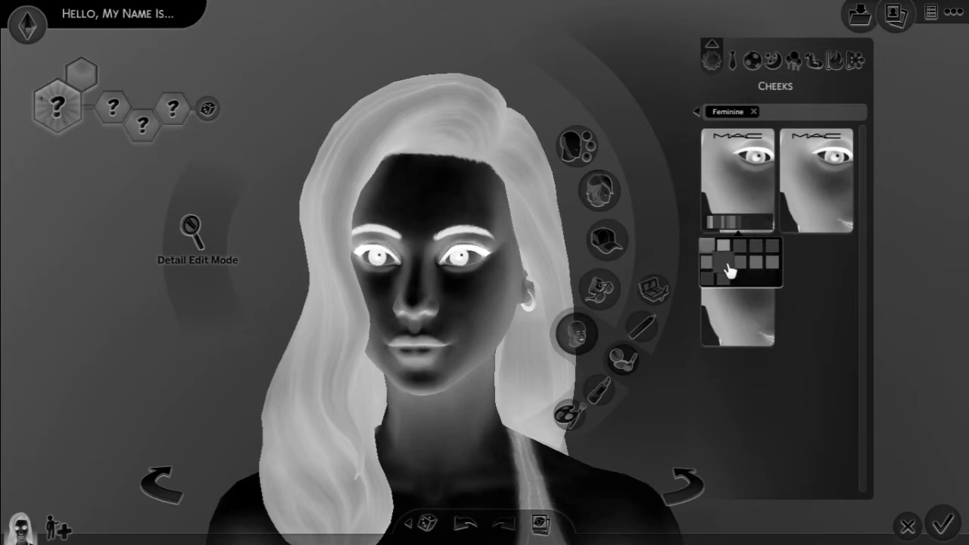
# Step: Try several blush shades, then settle on one for the first blush style
pyautogui.click(718, 261)
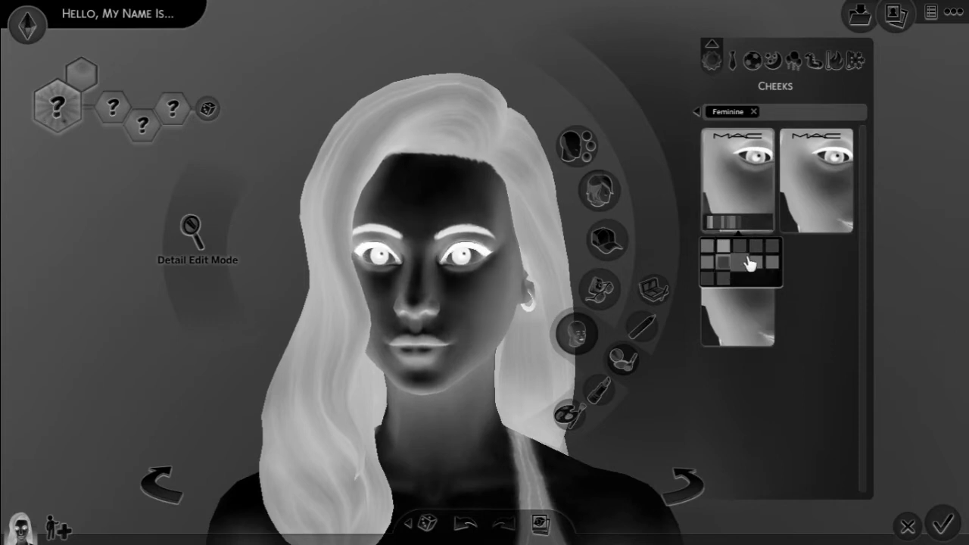
pyautogui.click(770, 261)
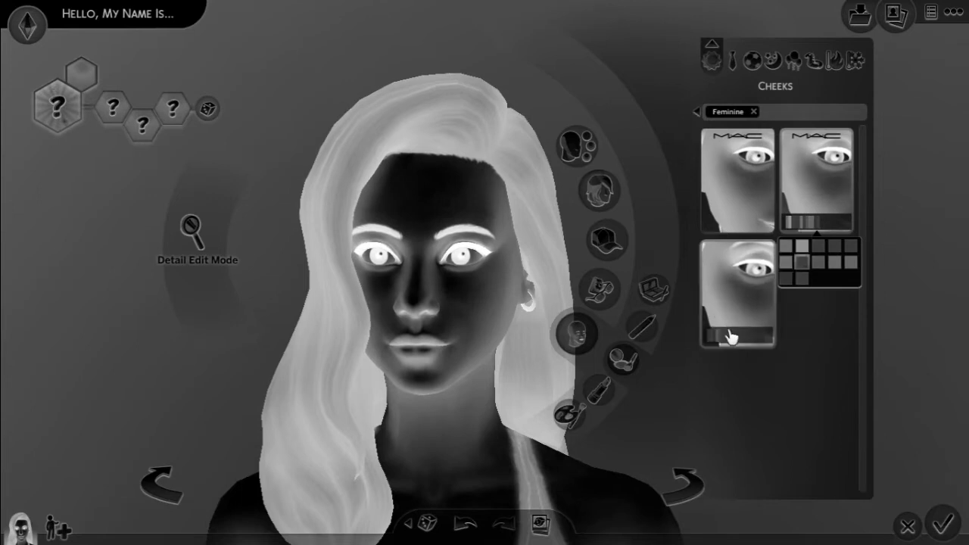
pyautogui.click(736, 293)
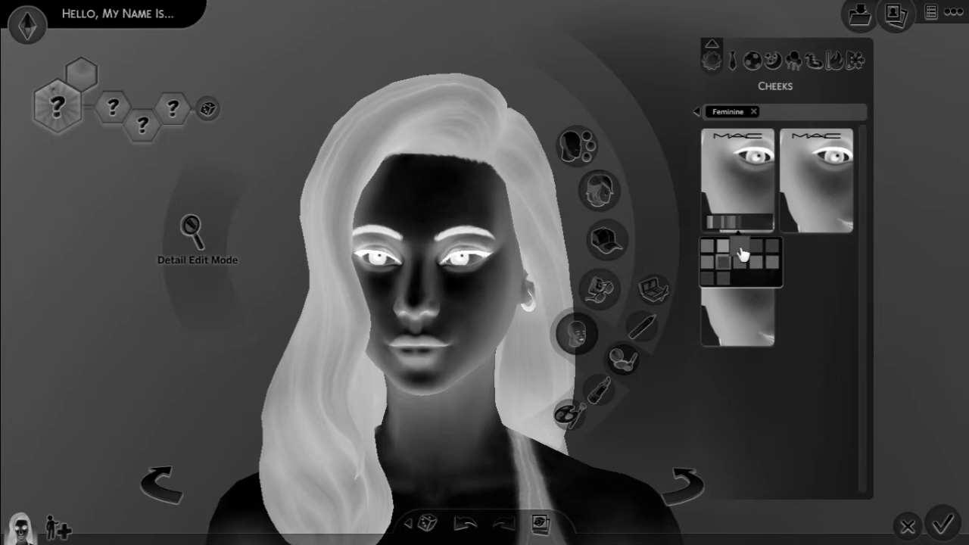
pyautogui.click(739, 255)
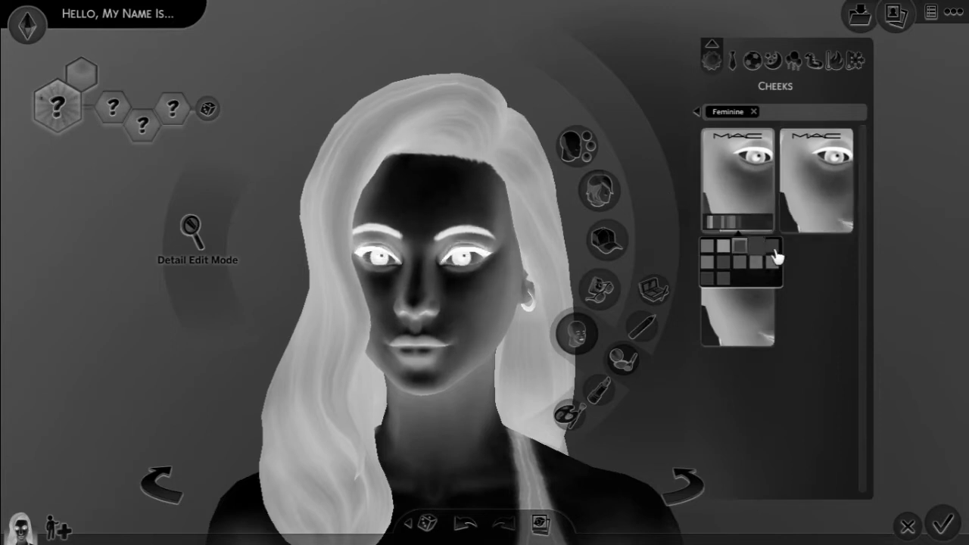
pyautogui.click(764, 257)
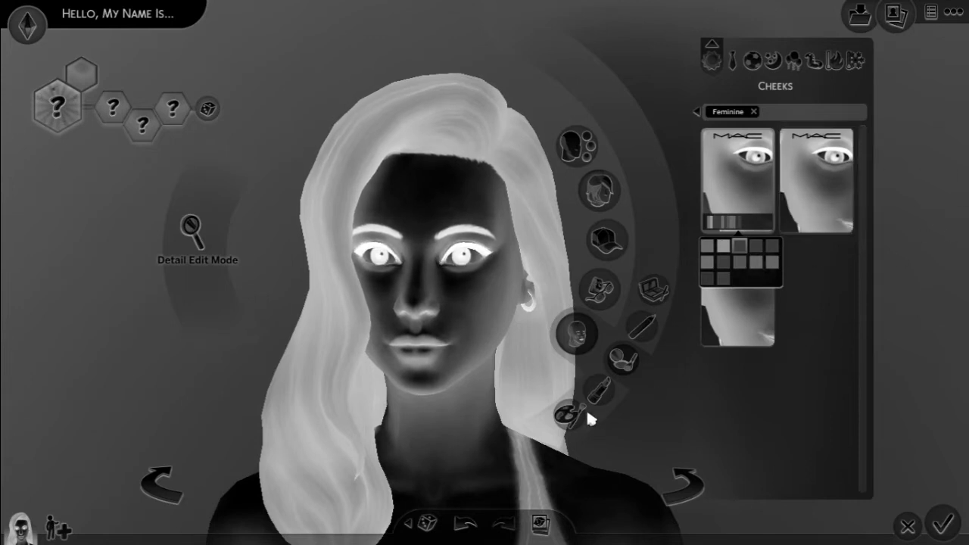
pyautogui.moveTo(597, 394)
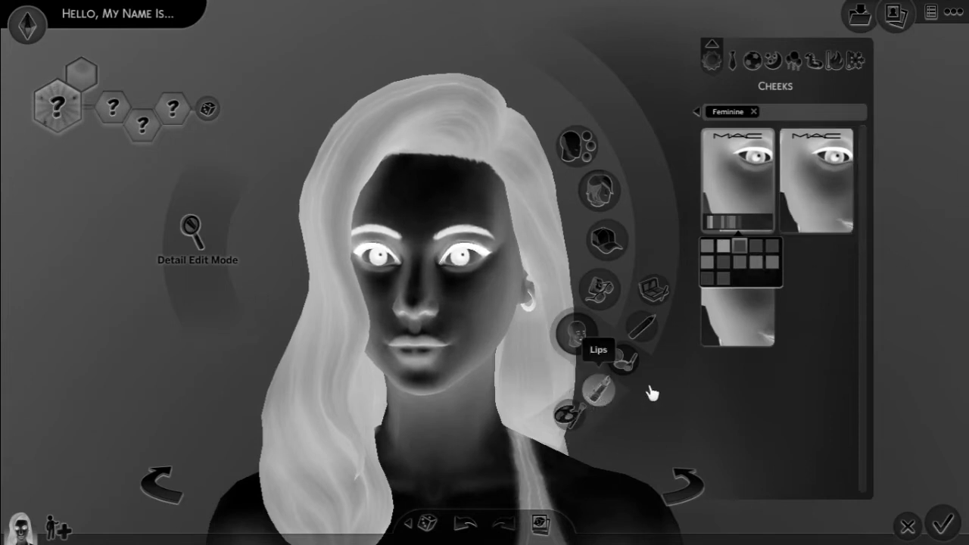
# Step: Pick a lip colour from the Lips category styles
pyautogui.click(598, 333)
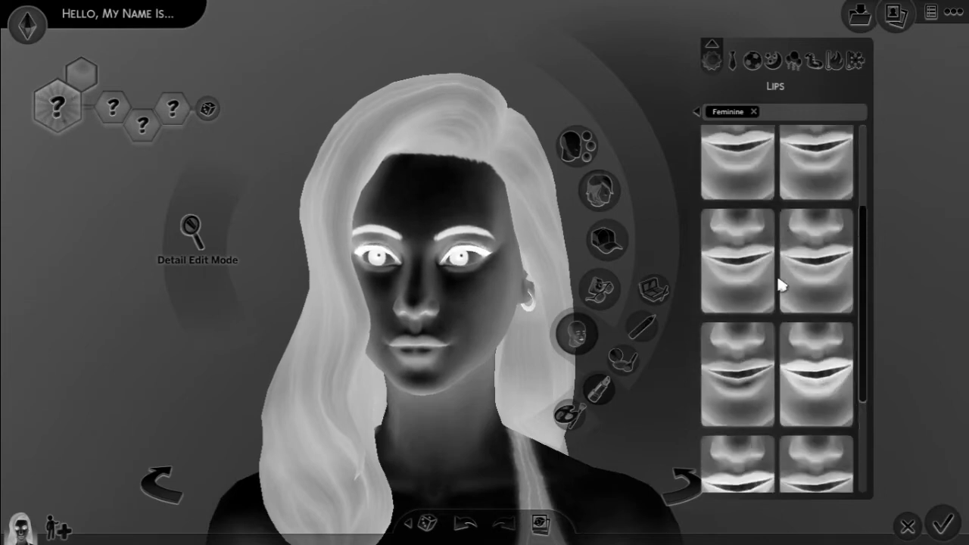
pyautogui.scroll(-3)
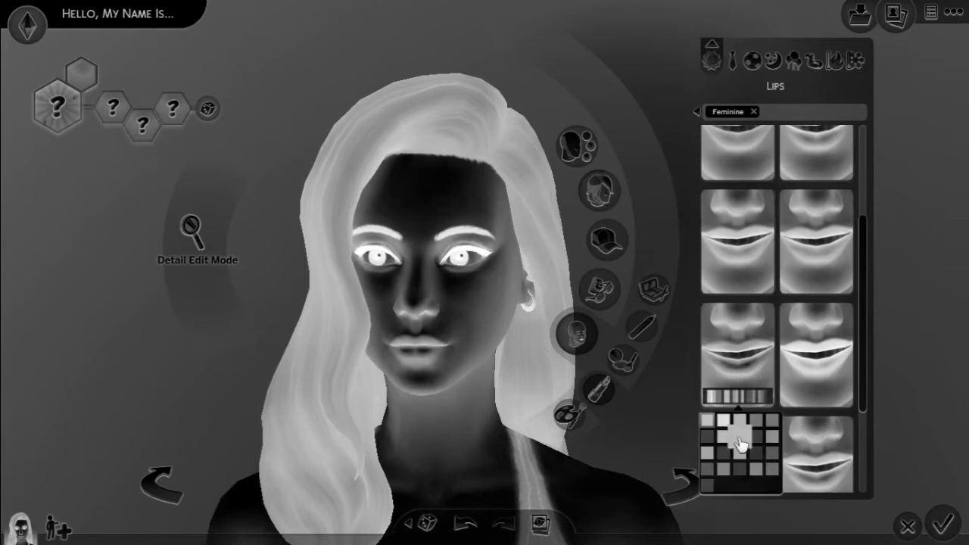
pyautogui.click(726, 451)
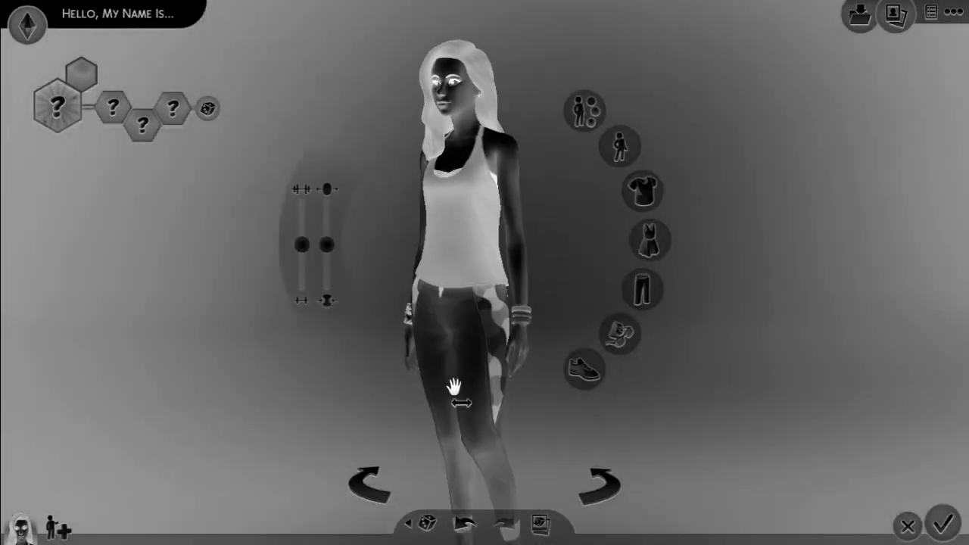
# Step: Browse the Tops list for the striped top with a jacket
pyautogui.click(639, 190)
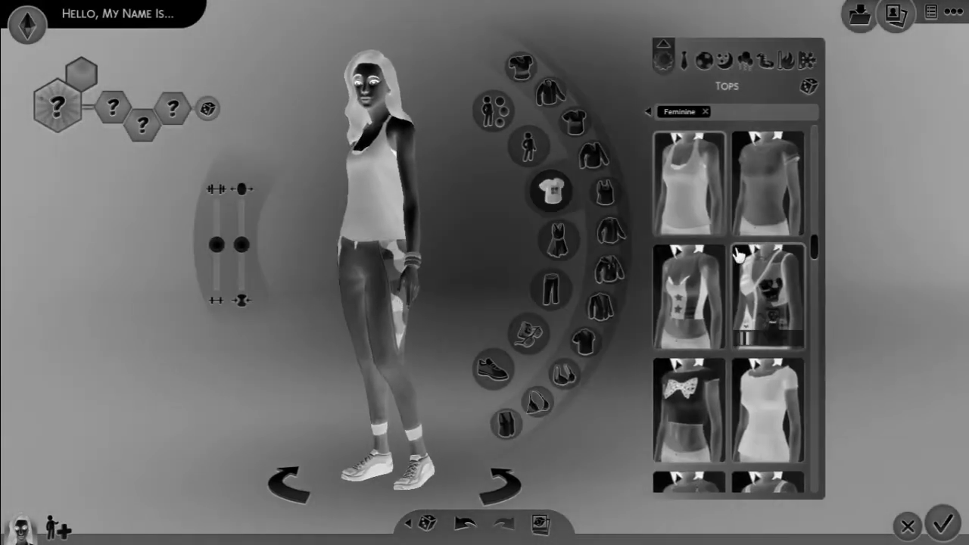
pyautogui.scroll(-3)
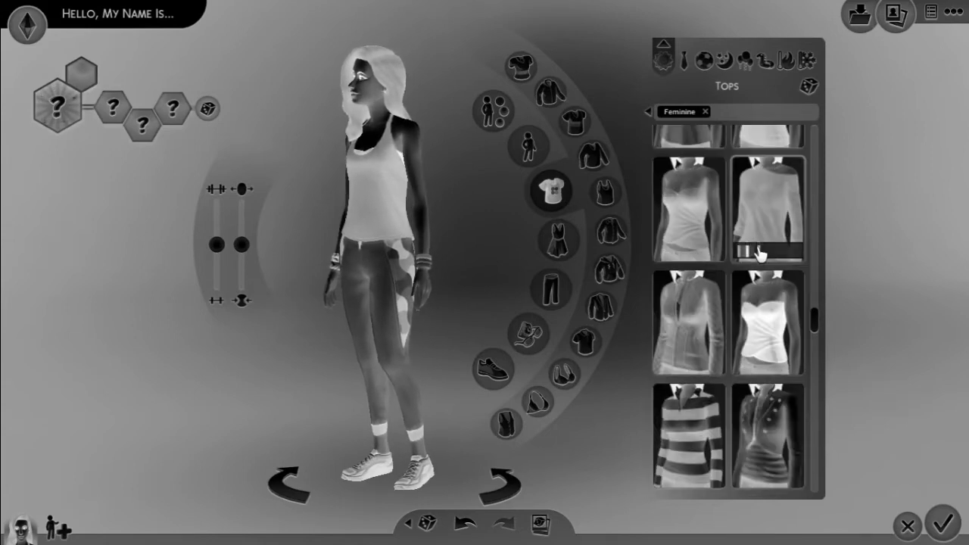
pyautogui.scroll(-3)
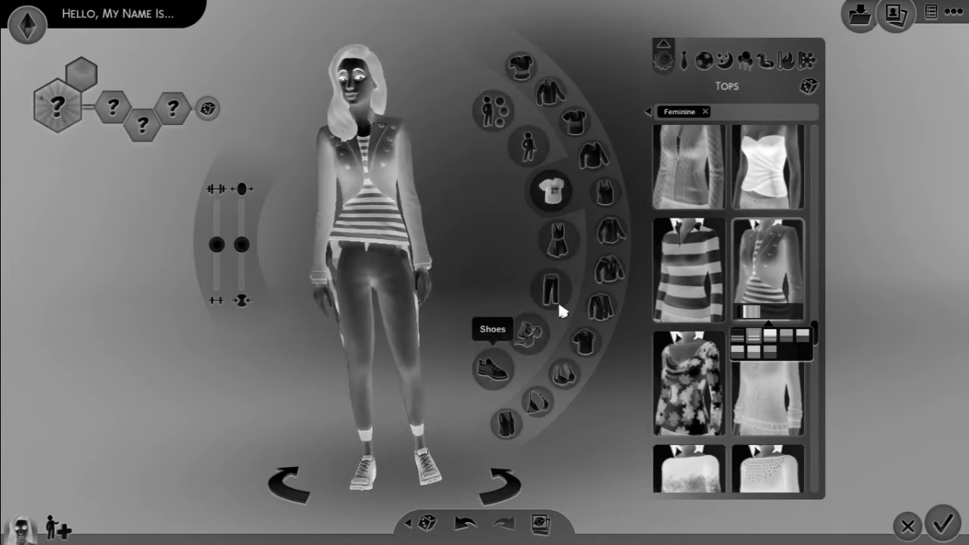
# Step: Put on the first jeans from the Jeans subcategory in a light wash
pyautogui.click(551, 288)
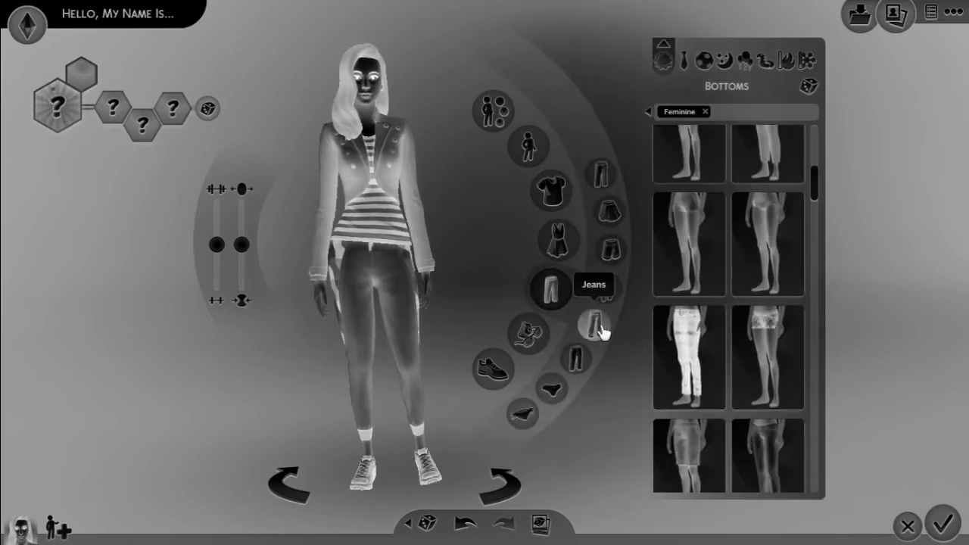
pyautogui.click(551, 290)
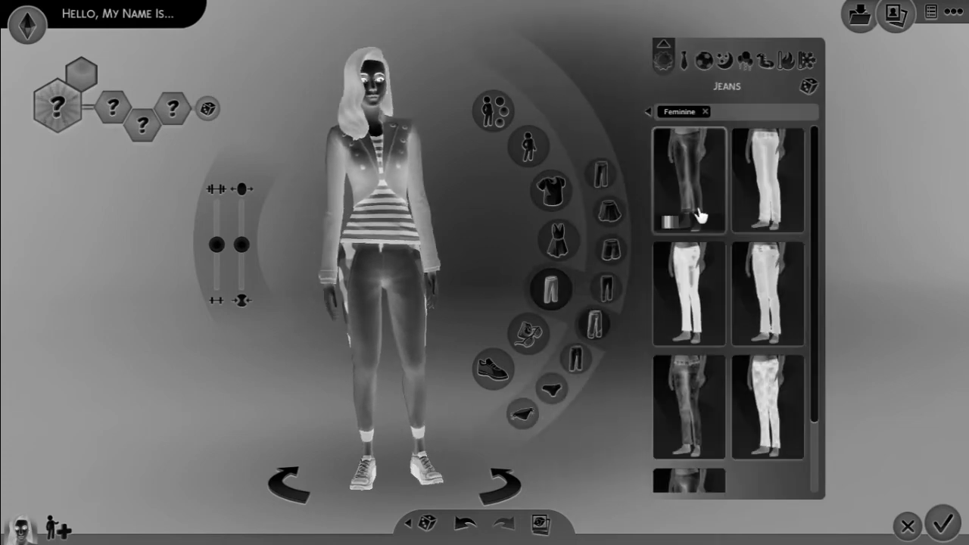
pyautogui.click(687, 180)
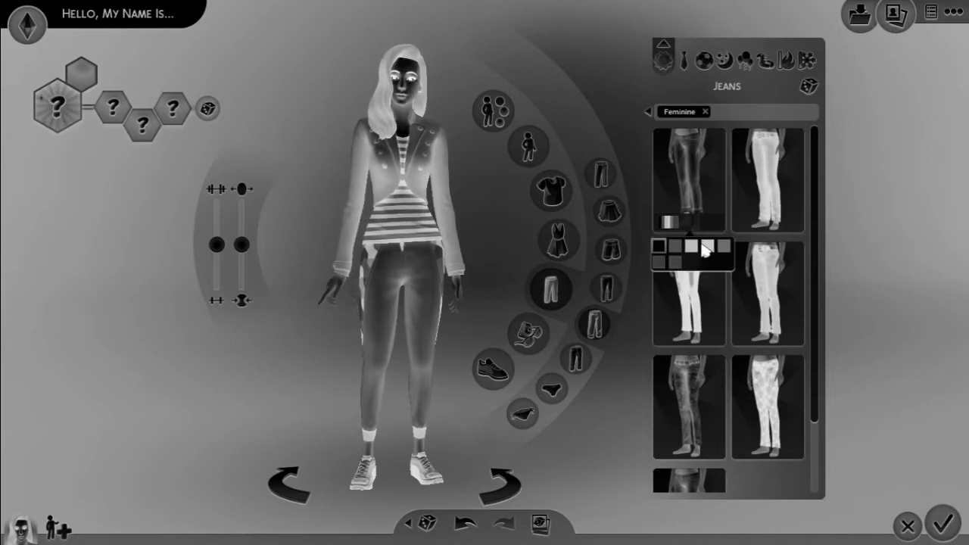
pyautogui.click(708, 250)
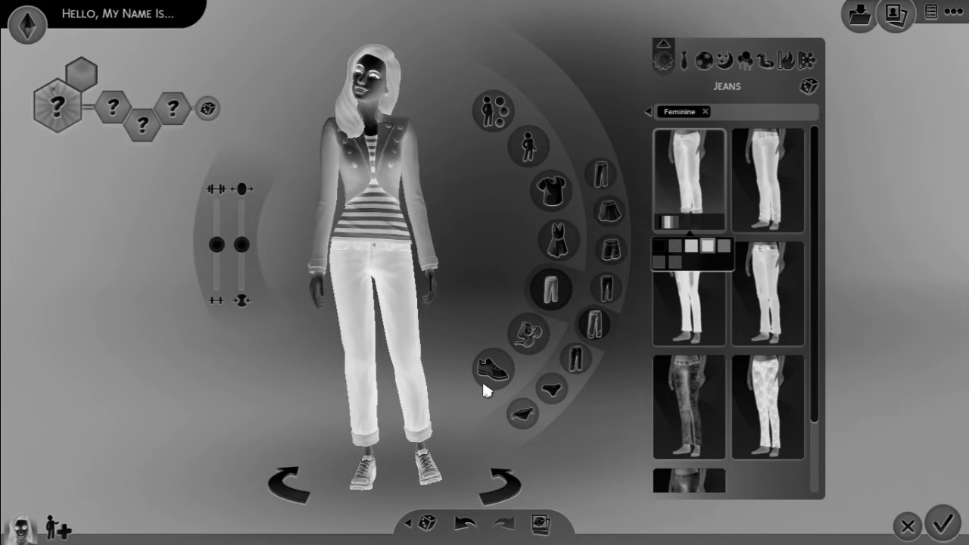
pyautogui.click(492, 369)
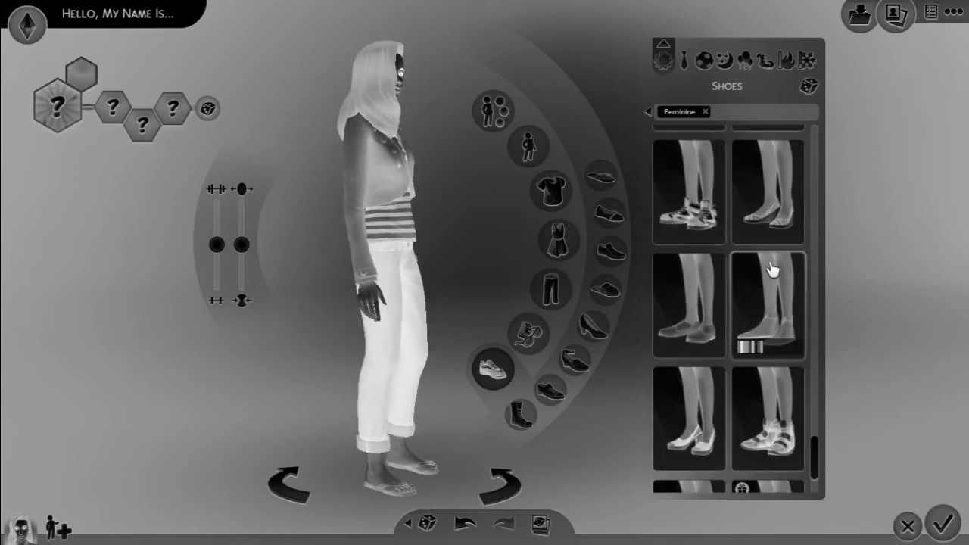
# Step: Choose a pair of shoes from the Shoes list
pyautogui.click(771, 306)
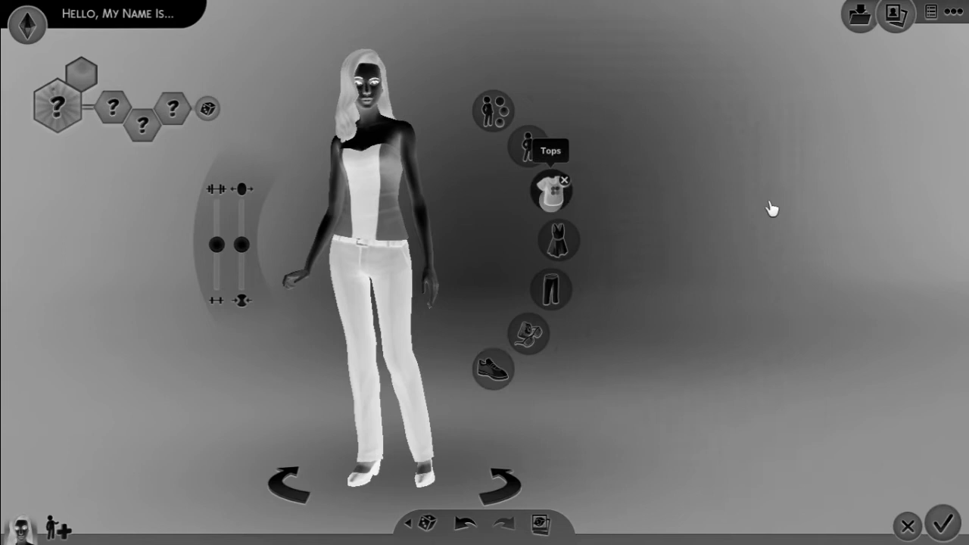
# Step: Put on the white belted jacket top and recolour it a darker shade
pyautogui.click(550, 190)
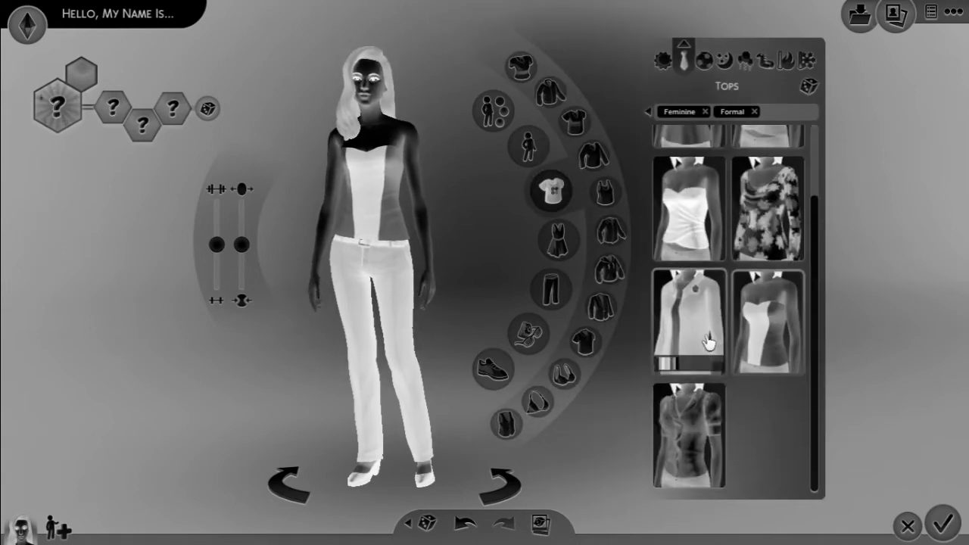
pyautogui.click(688, 320)
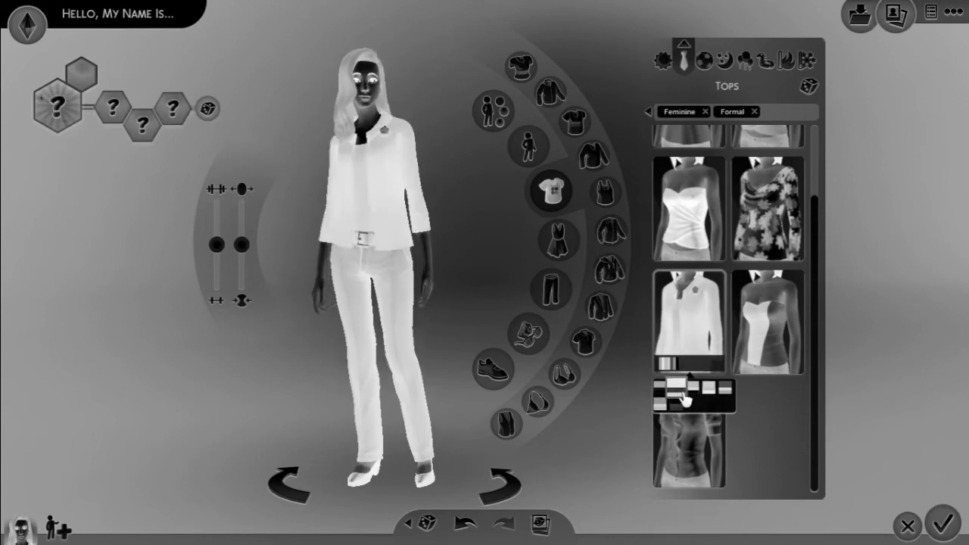
pyautogui.click(688, 393)
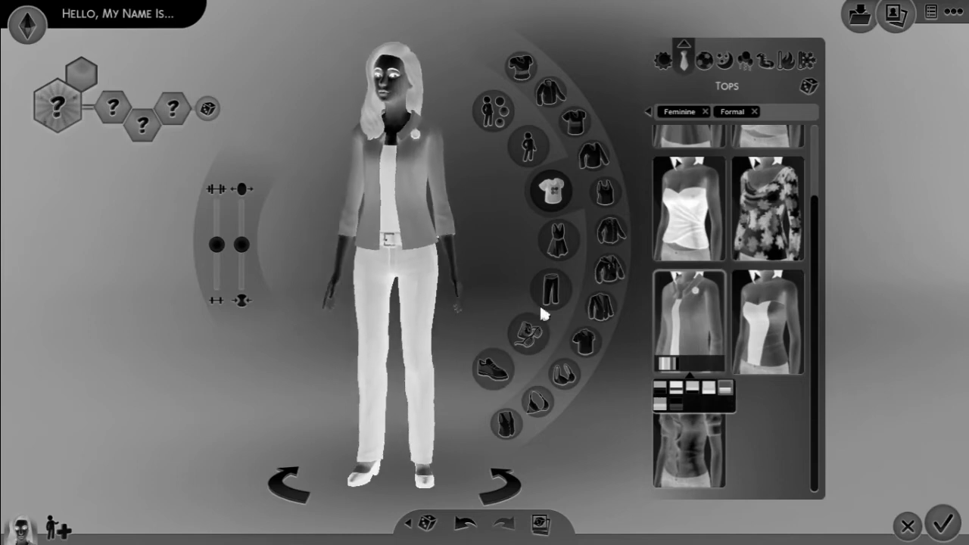
pyautogui.click(556, 293)
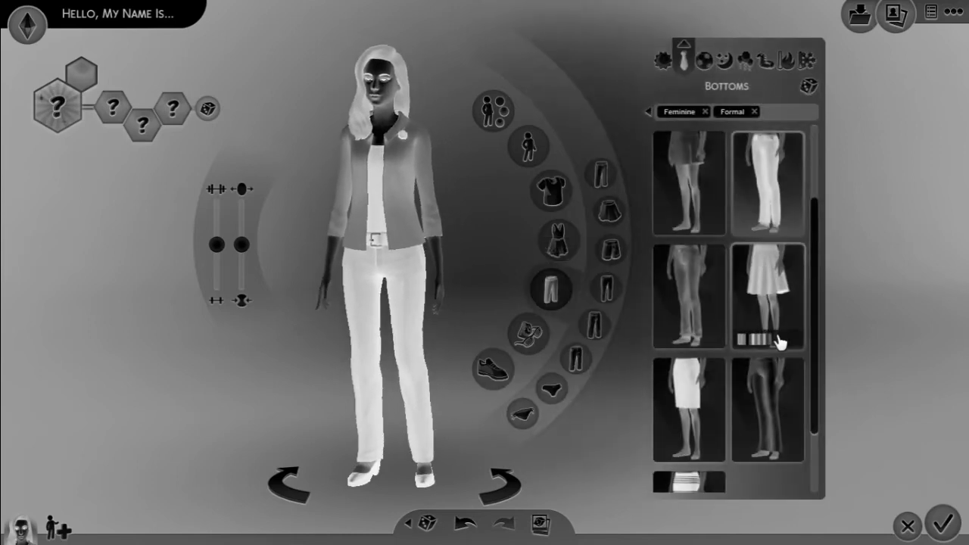
# Step: Put the formal outfit in a dark flared skirt, then bring up strappy heeled sandals
pyautogui.click(769, 378)
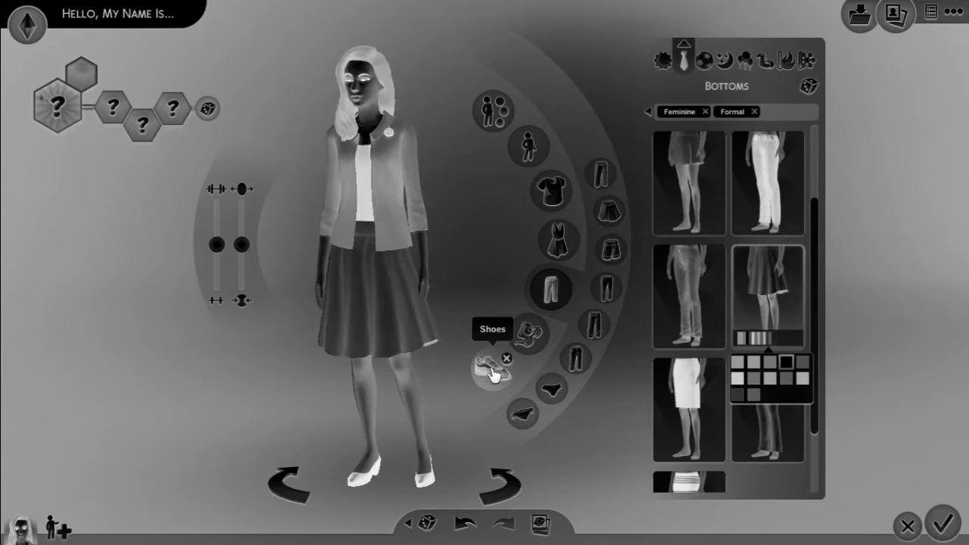
pyautogui.click(492, 370)
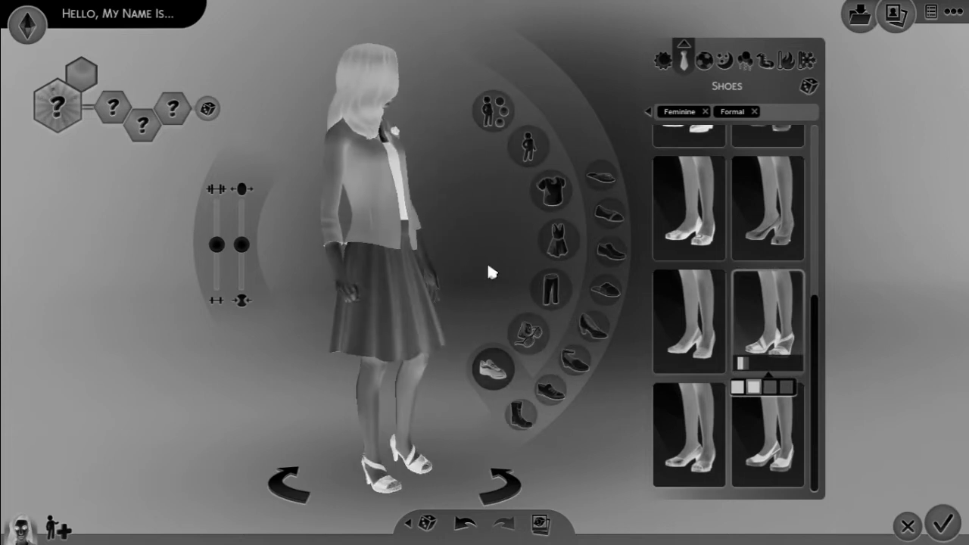
pyautogui.moveTo(550, 288)
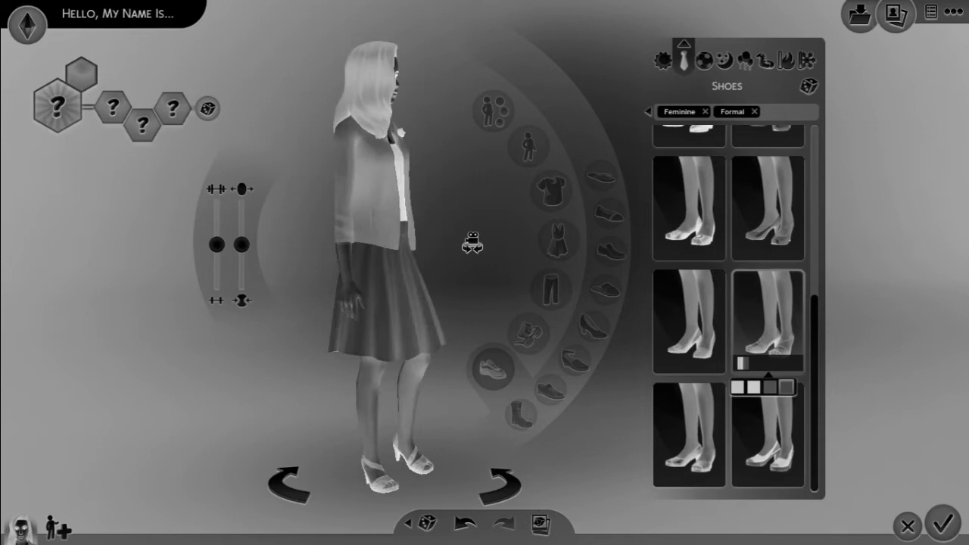
# Step: Switch from the formal outfit to editing the athletic outfit
pyautogui.click(767, 324)
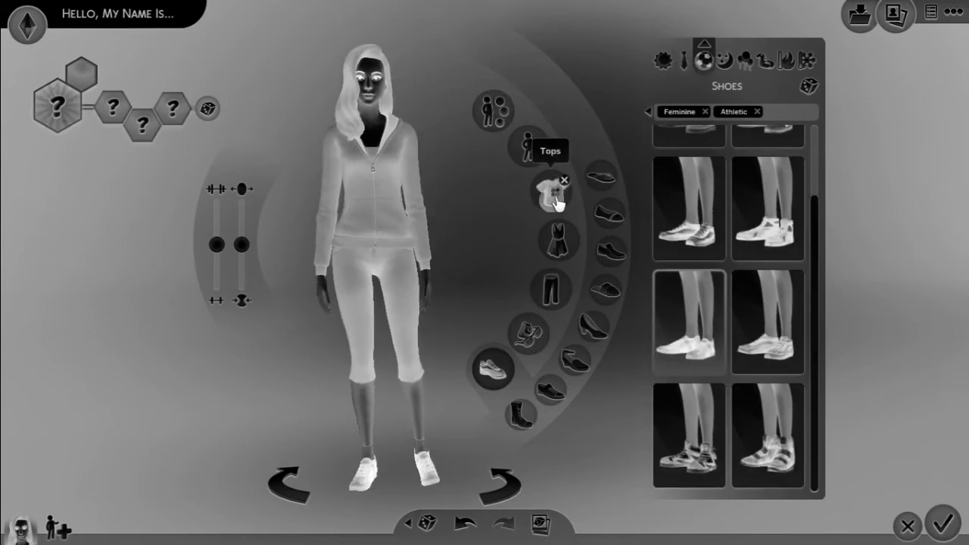
# Step: Give the athletic outfit a fitted zip-up jacket, trying several colours before settling on one
pyautogui.click(550, 191)
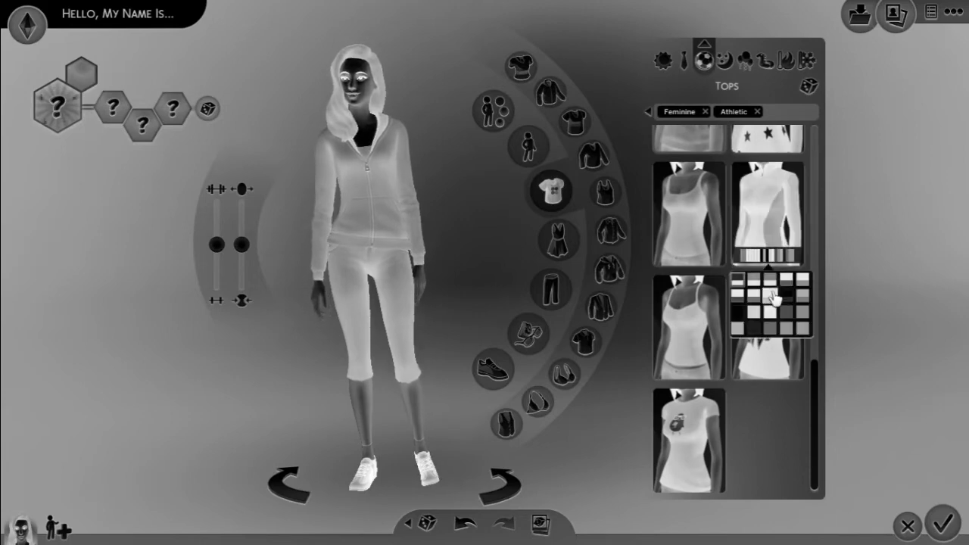
pyautogui.click(784, 298)
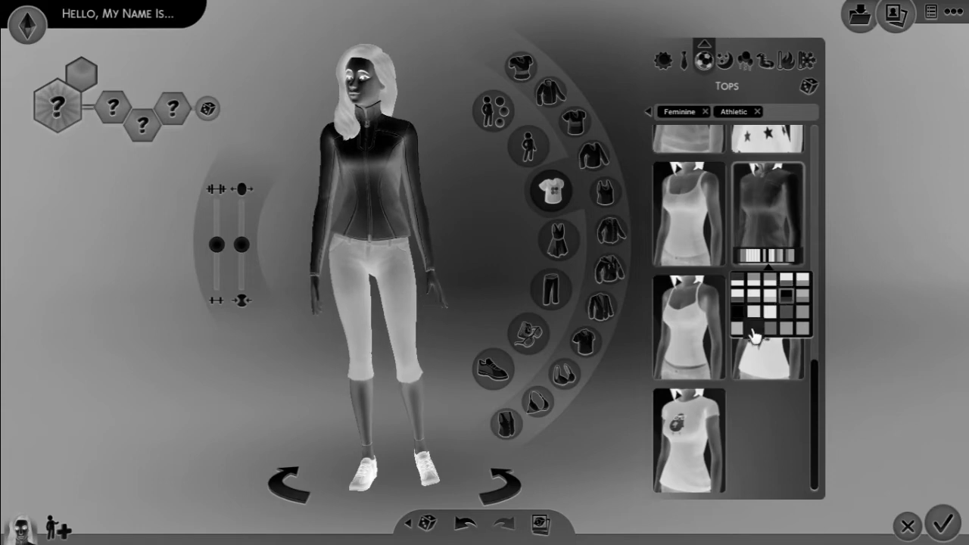
pyautogui.click(782, 307)
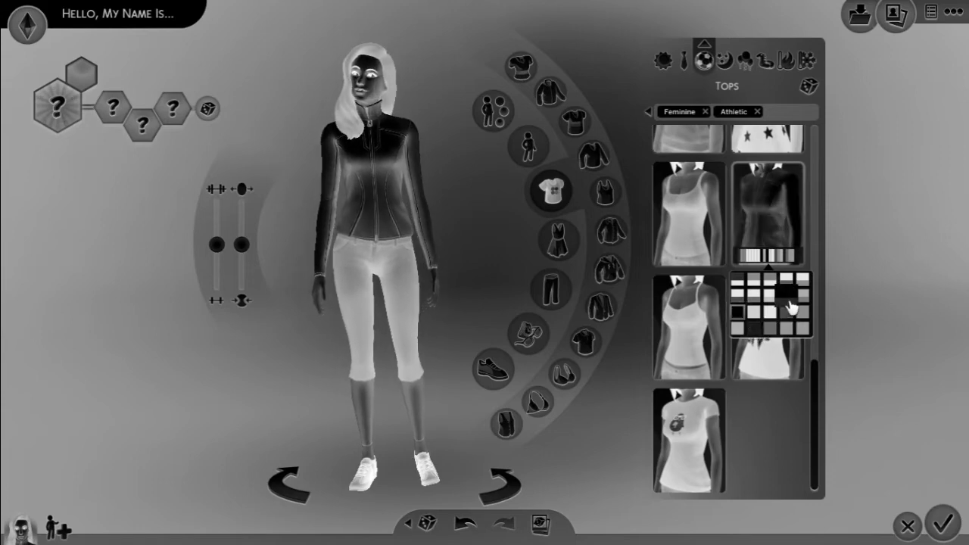
pyautogui.click(769, 313)
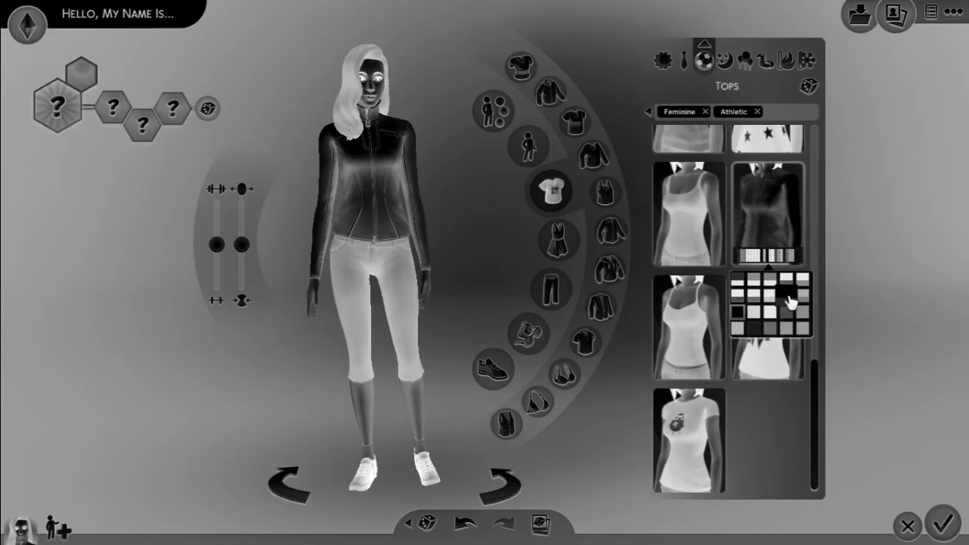
pyautogui.click(801, 299)
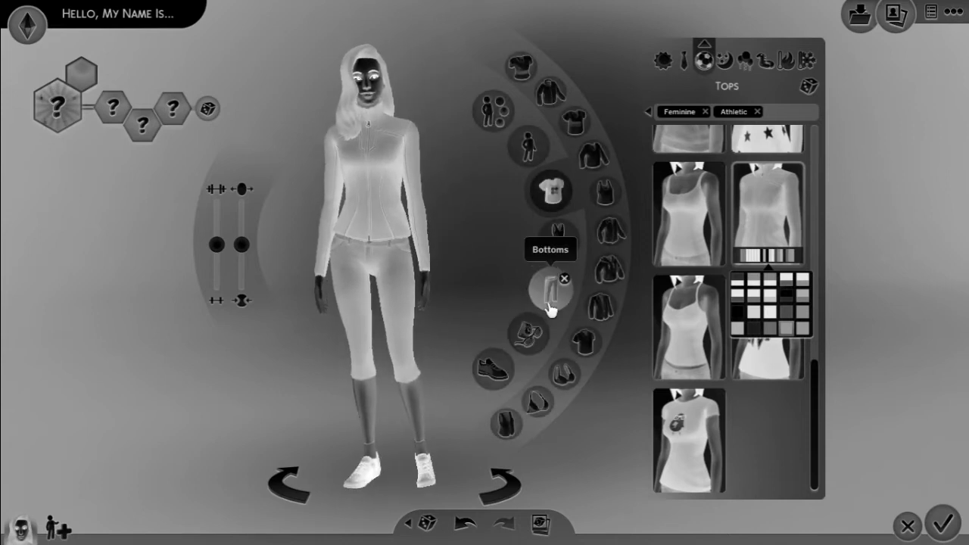
pyautogui.click(548, 292)
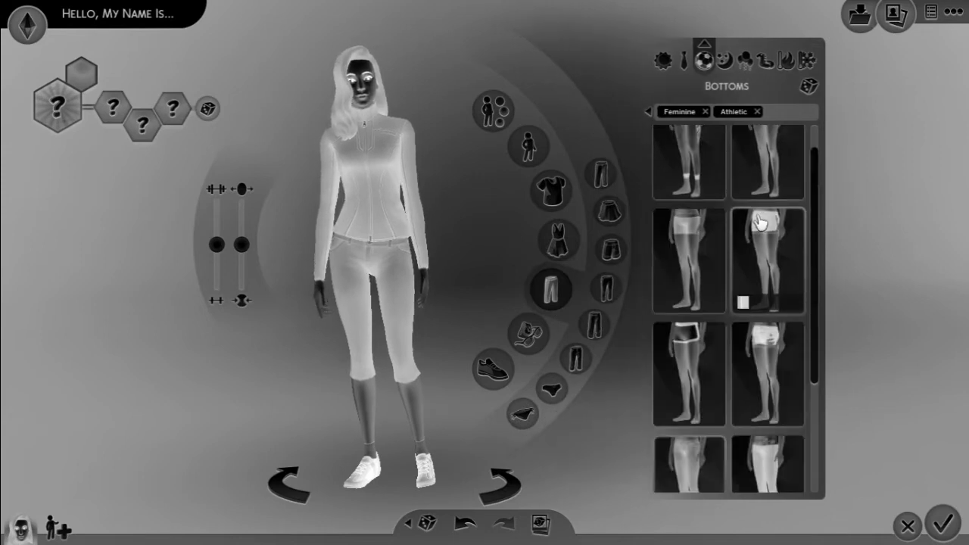
# Step: Replace the athletic zip-up jacket with a dark fitted tank top
pyautogui.scroll(-3)
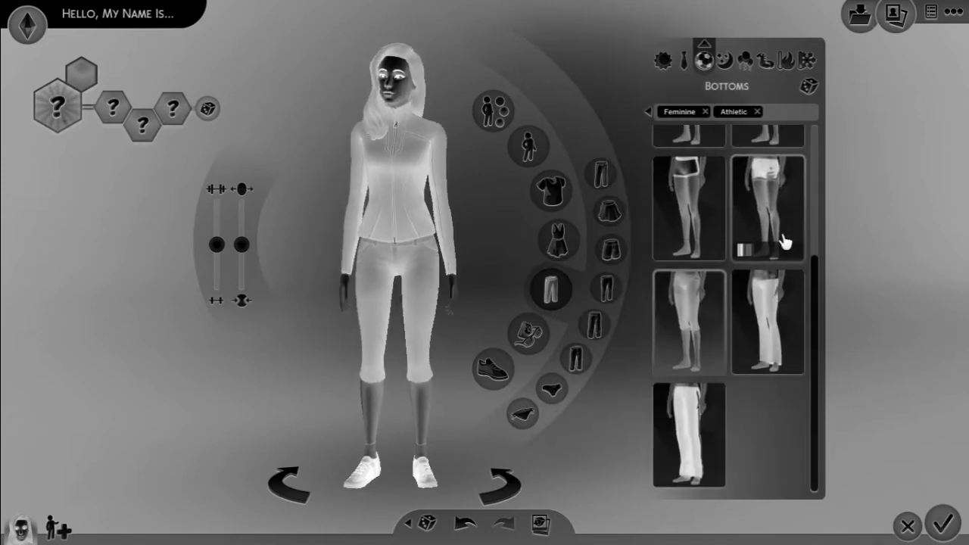
pyautogui.click(768, 208)
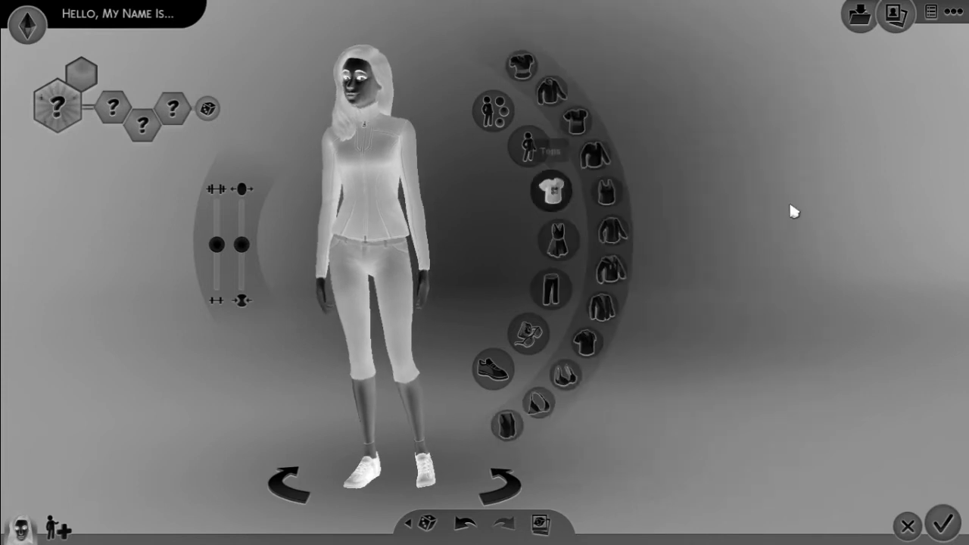
pyautogui.click(548, 192)
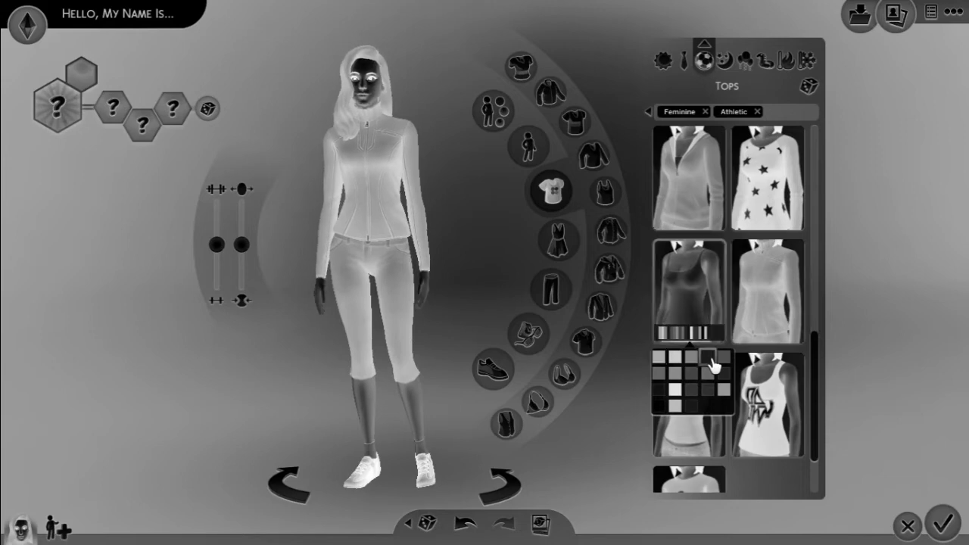
pyautogui.click(706, 353)
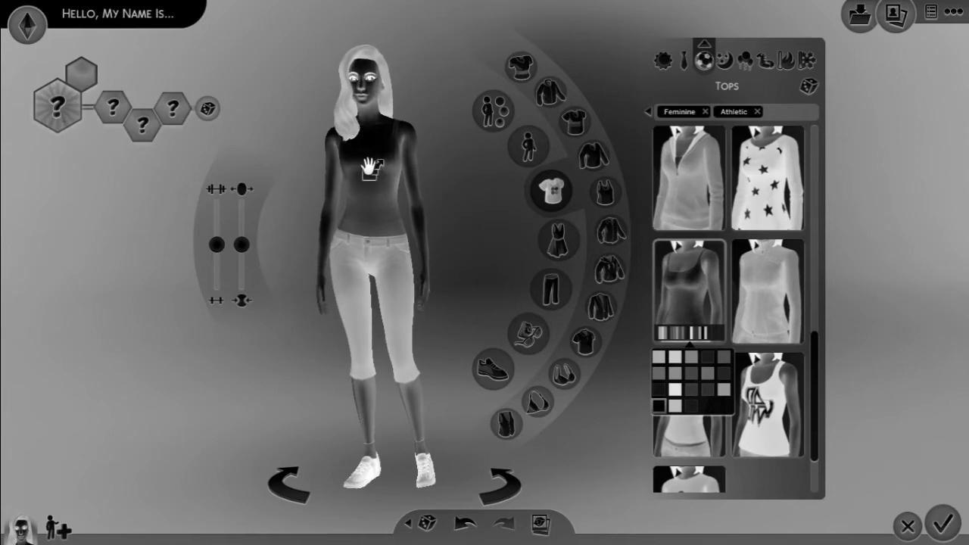
pyautogui.click(551, 290)
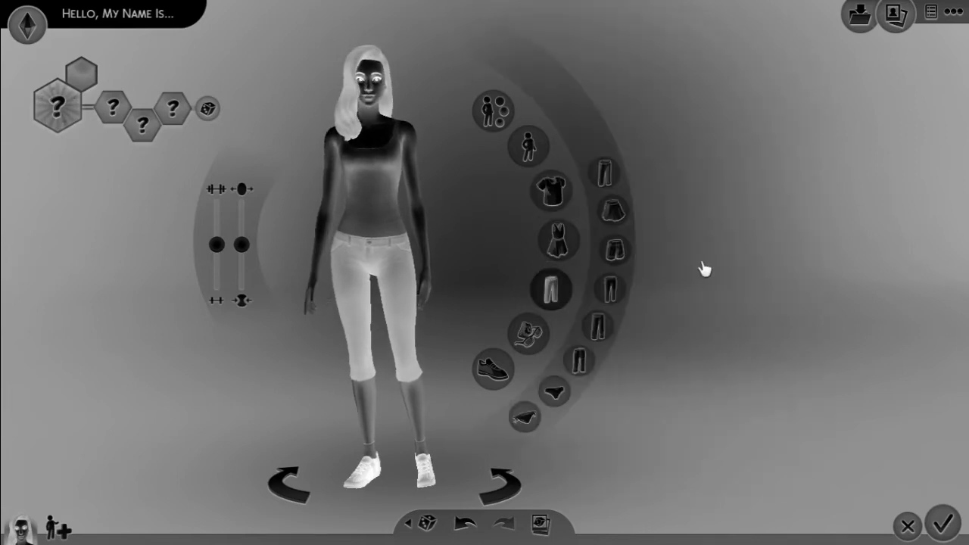
# Step: Swap the athletic leggings for light athletic shorts in a chosen colour
pyautogui.click(551, 291)
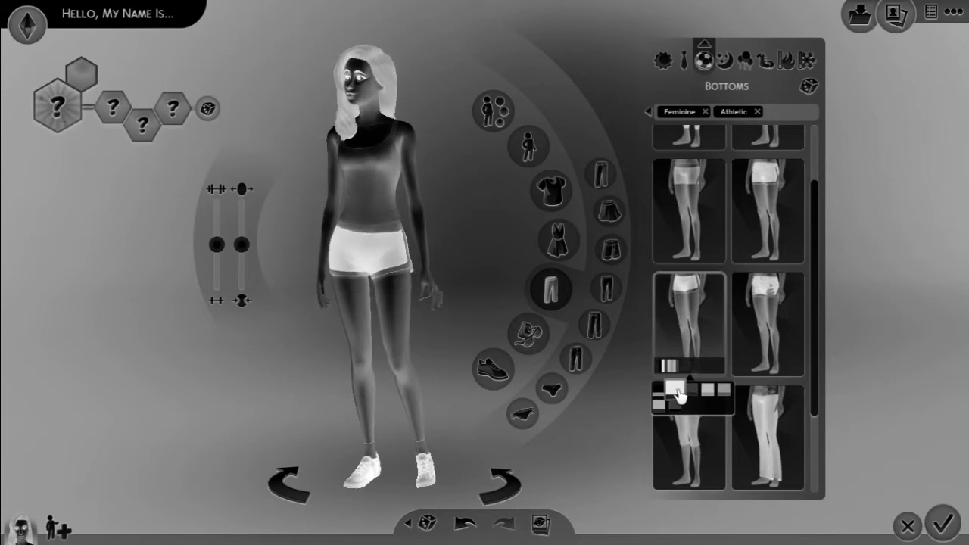
pyautogui.click(493, 369)
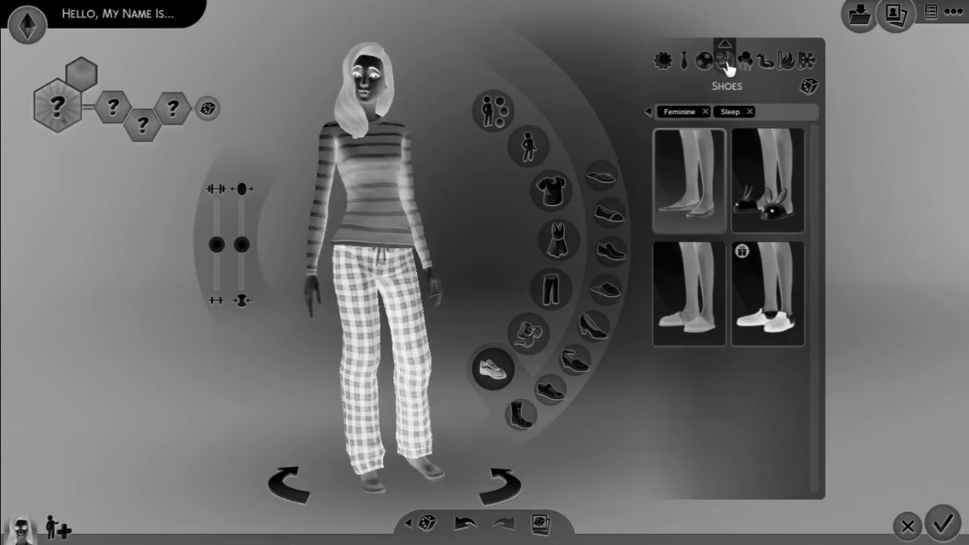
pyautogui.moveTo(551, 289)
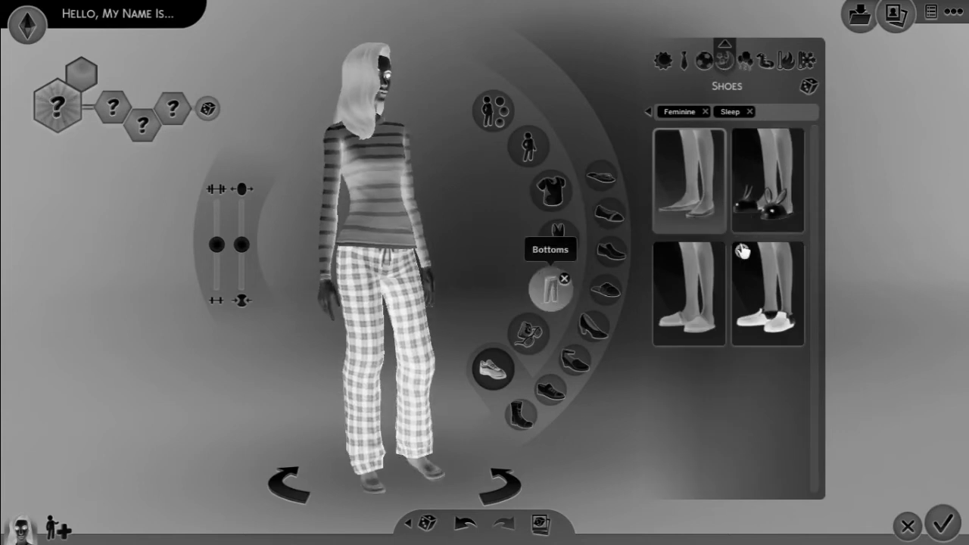
# Step: Dress the sleepwear in light patterned pajama pants and a dark camisole
pyautogui.click(550, 286)
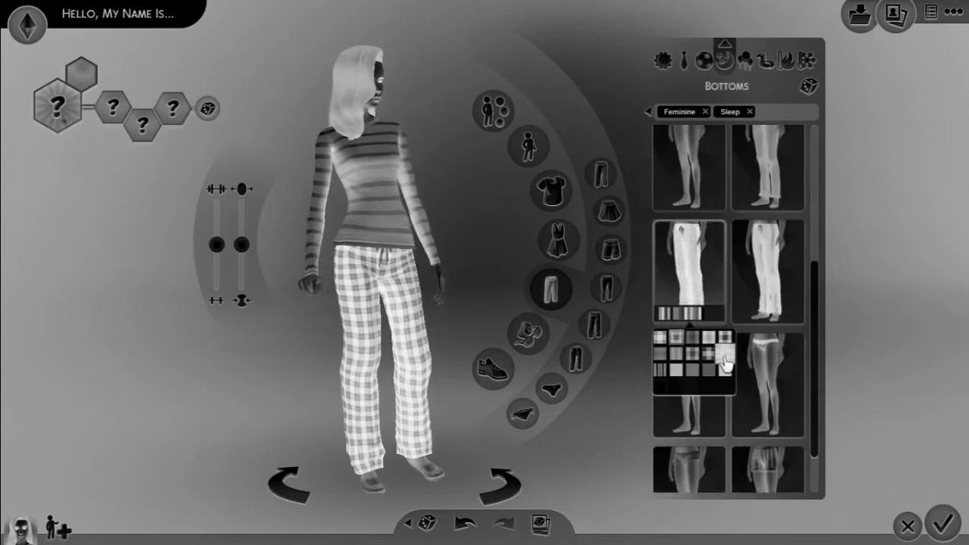
pyautogui.click(723, 360)
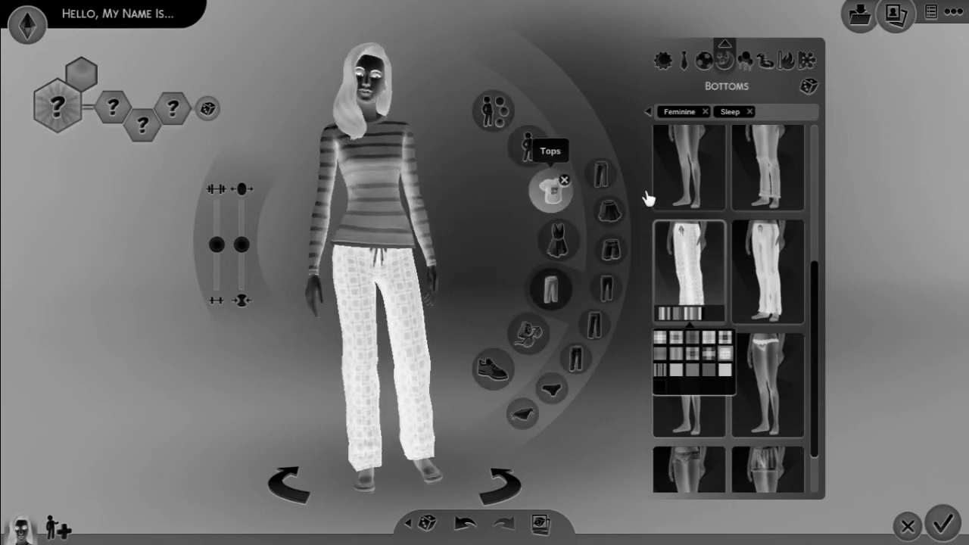
pyautogui.click(550, 191)
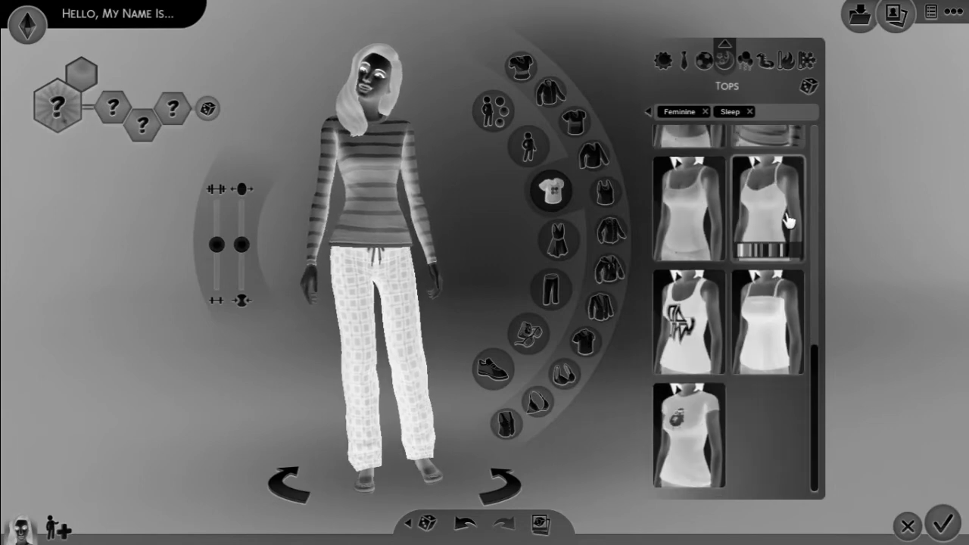
pyautogui.click(767, 212)
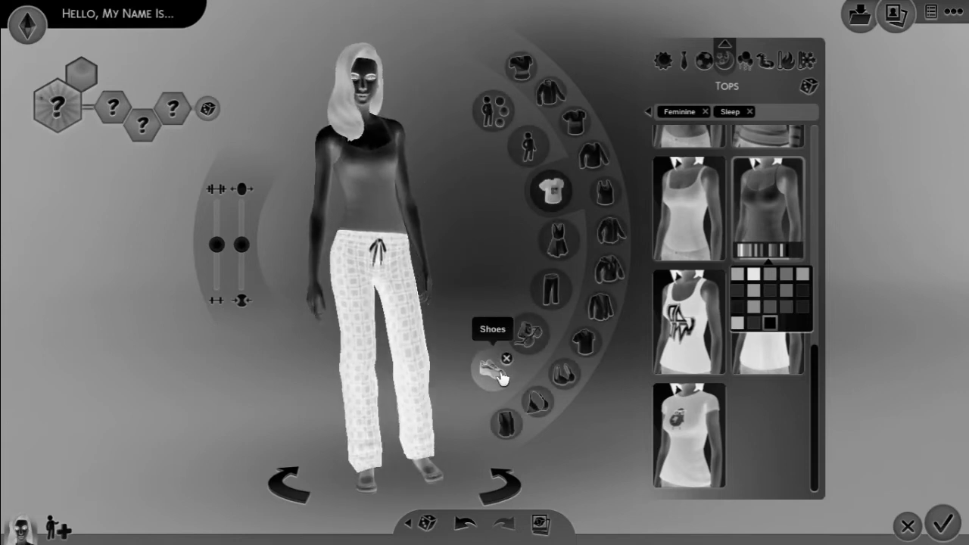
pyautogui.click(505, 371)
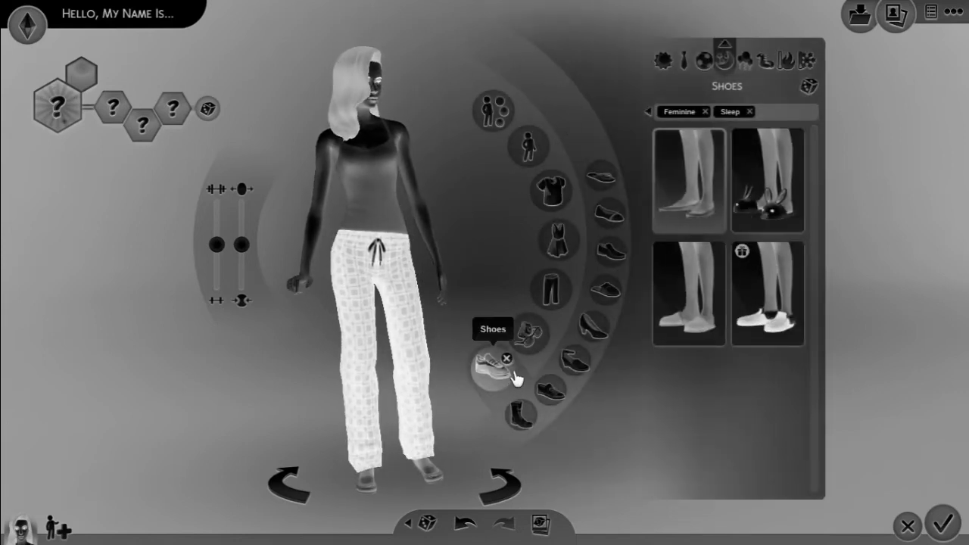
pyautogui.click(767, 293)
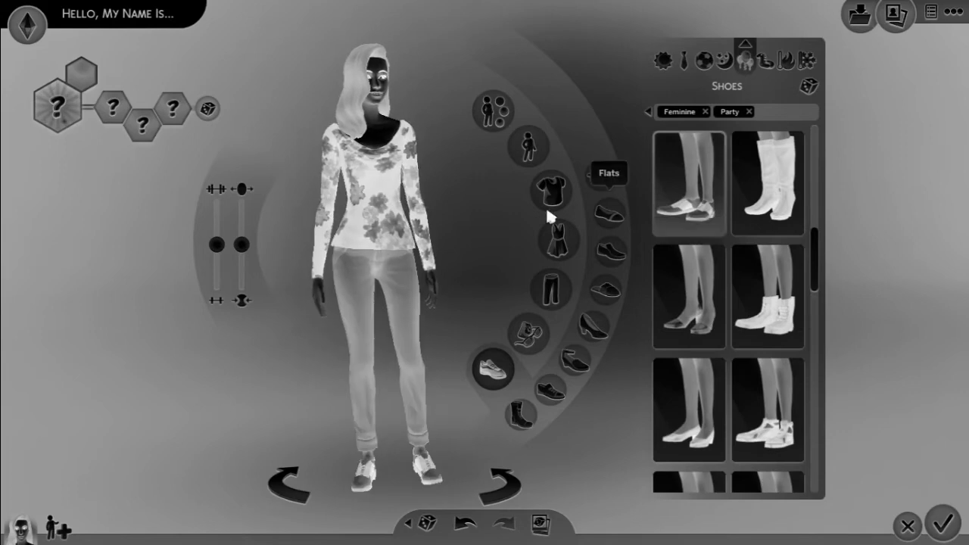
# Step: Dress the party outfit in a tiered strapless dress with coloured ballet flats
pyautogui.click(556, 238)
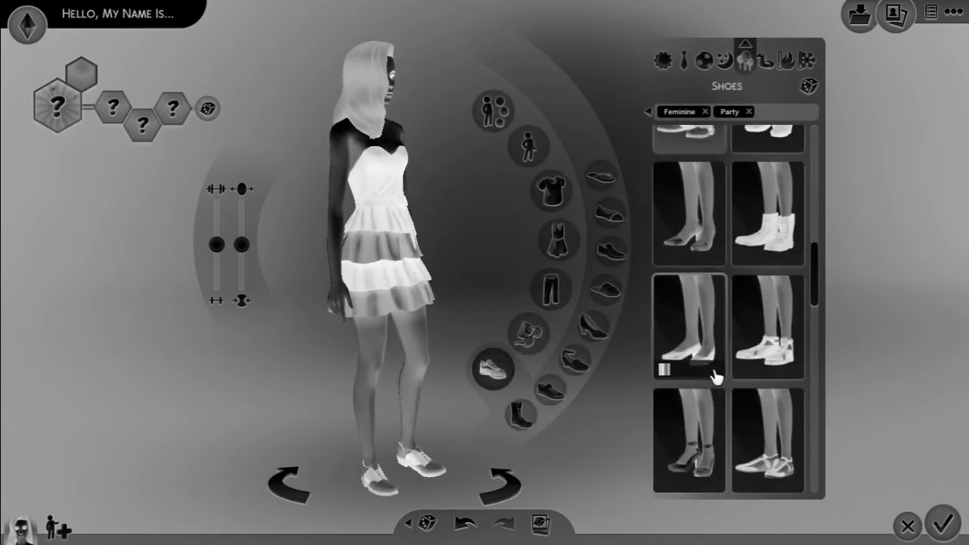
pyautogui.click(689, 329)
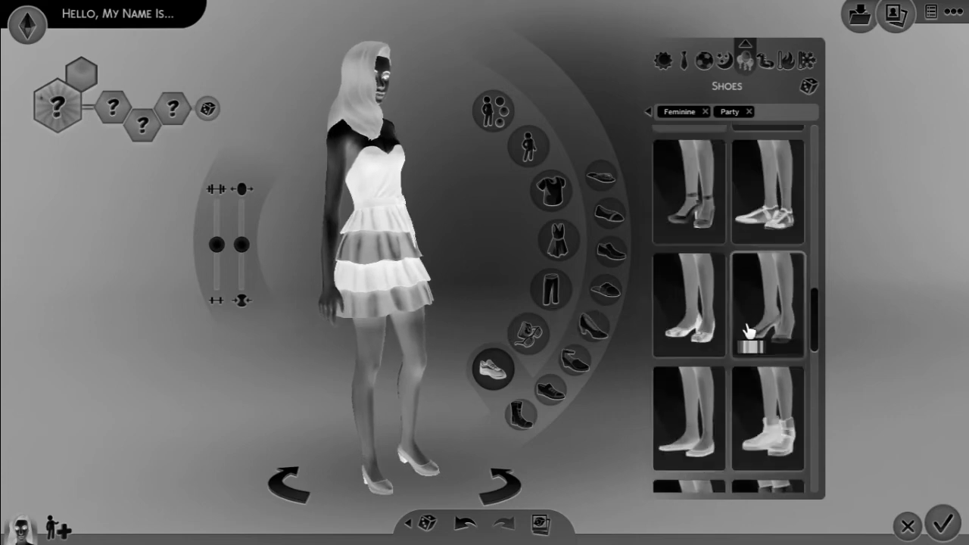
pyautogui.scroll(-3)
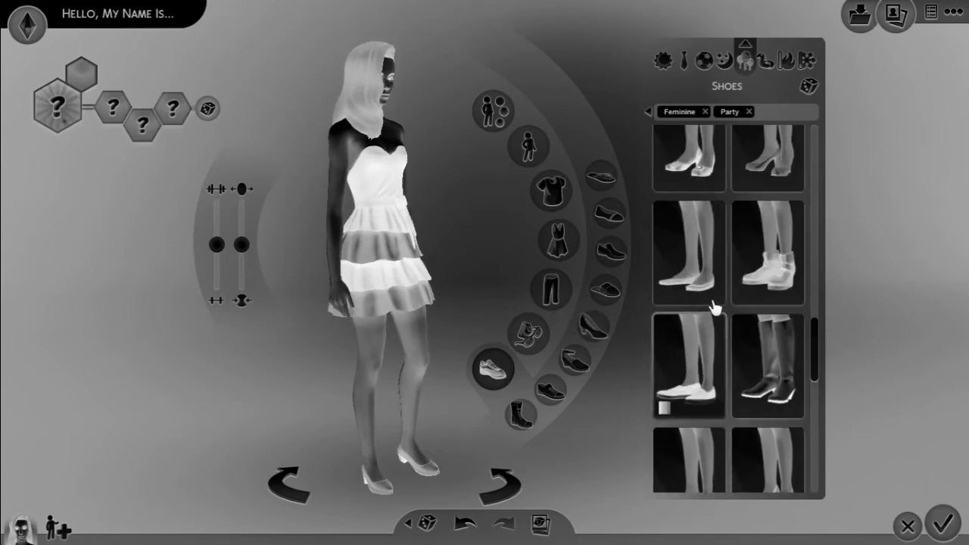
pyautogui.click(688, 253)
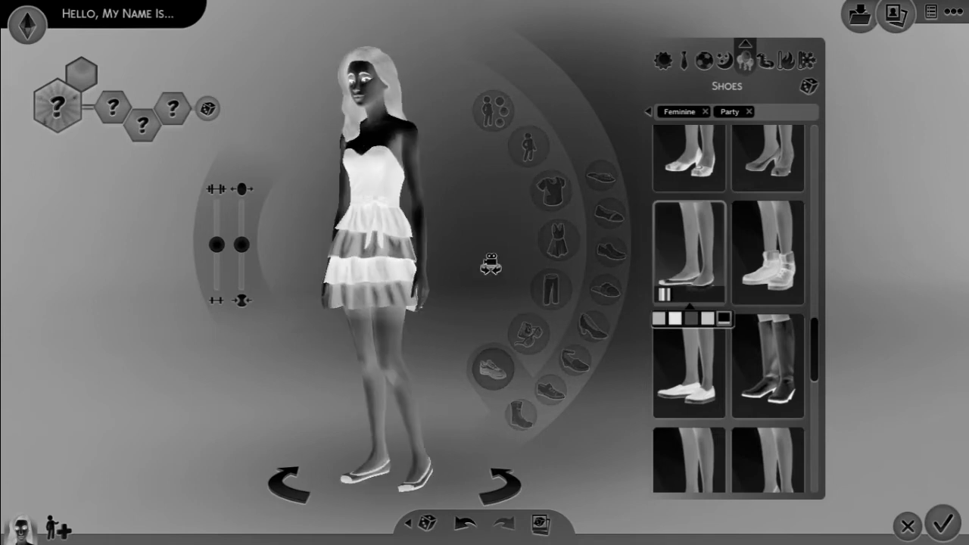
pyautogui.click(672, 318)
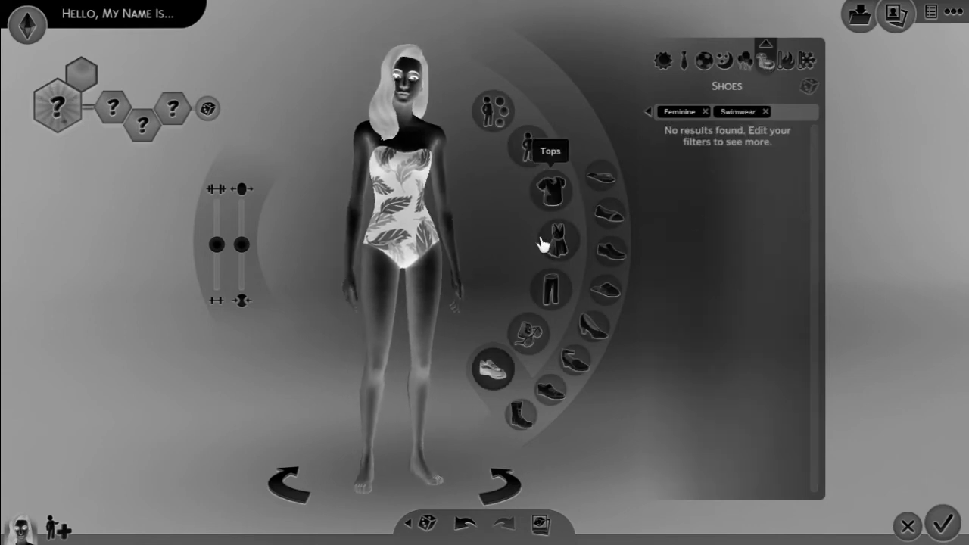
# Step: Put the swimwear outfit in a patterned bandeau bikini top and light swim briefs
pyautogui.click(550, 192)
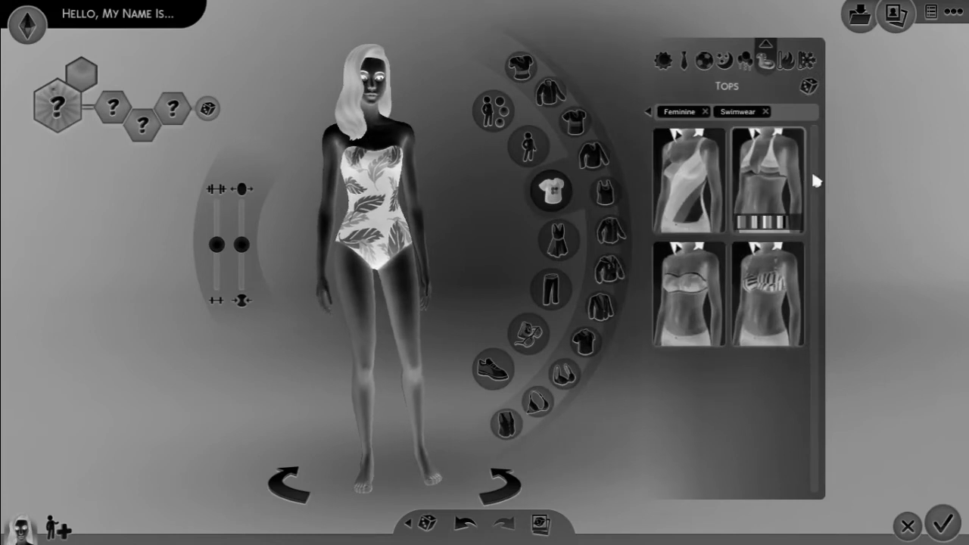
pyautogui.click(687, 296)
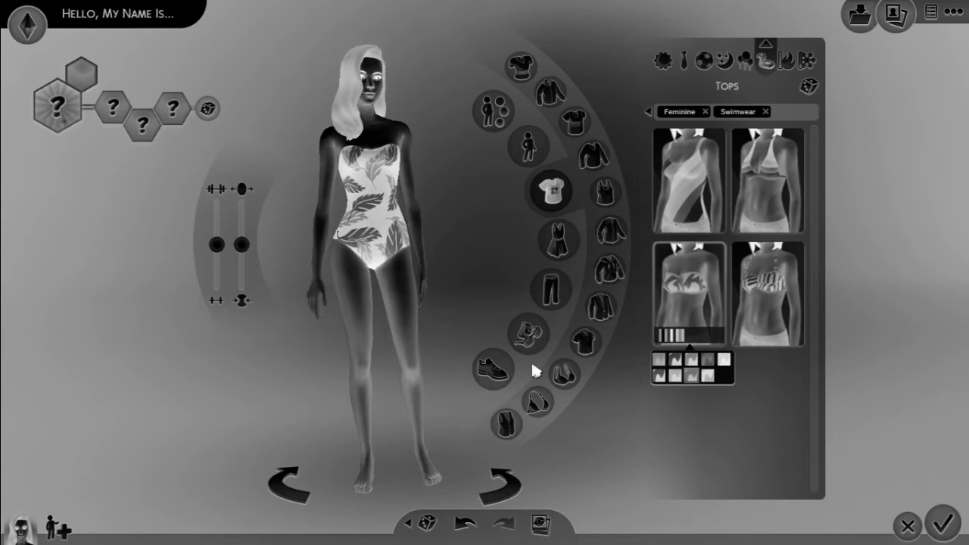
pyautogui.click(550, 287)
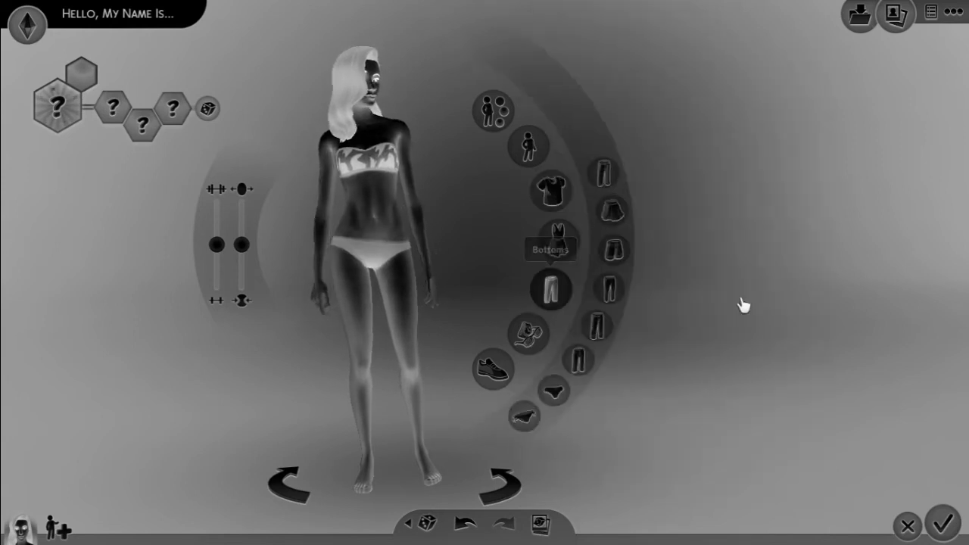
pyautogui.click(550, 290)
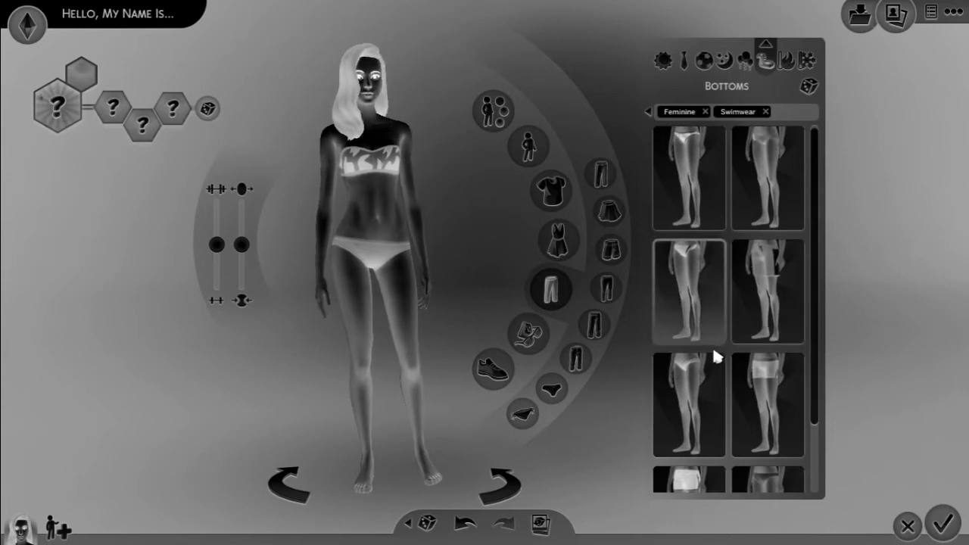
pyautogui.click(688, 291)
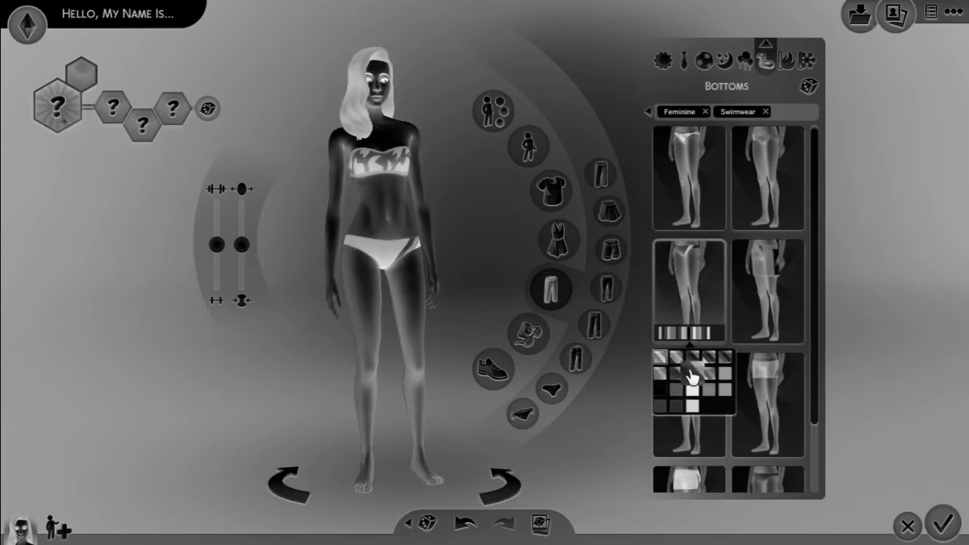
pyautogui.click(692, 377)
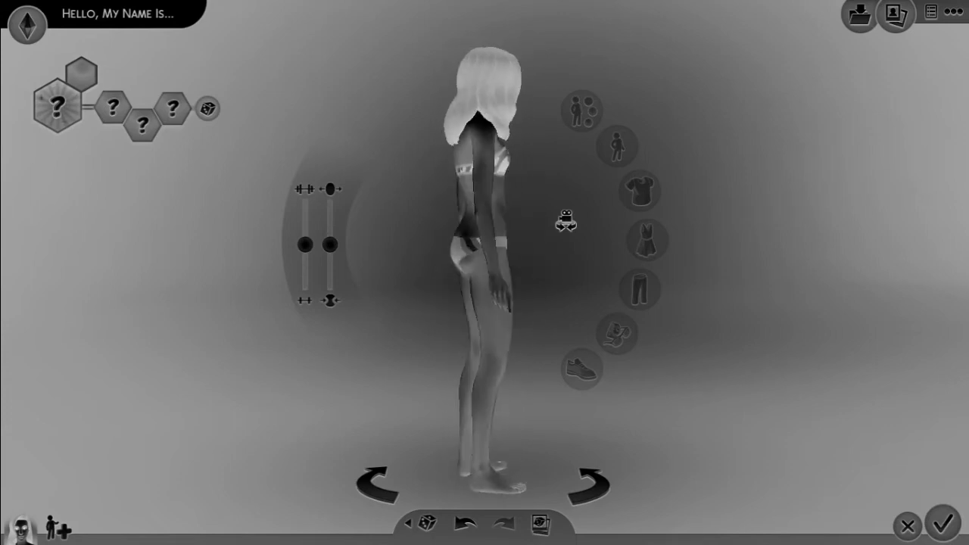
pyautogui.click(640, 190)
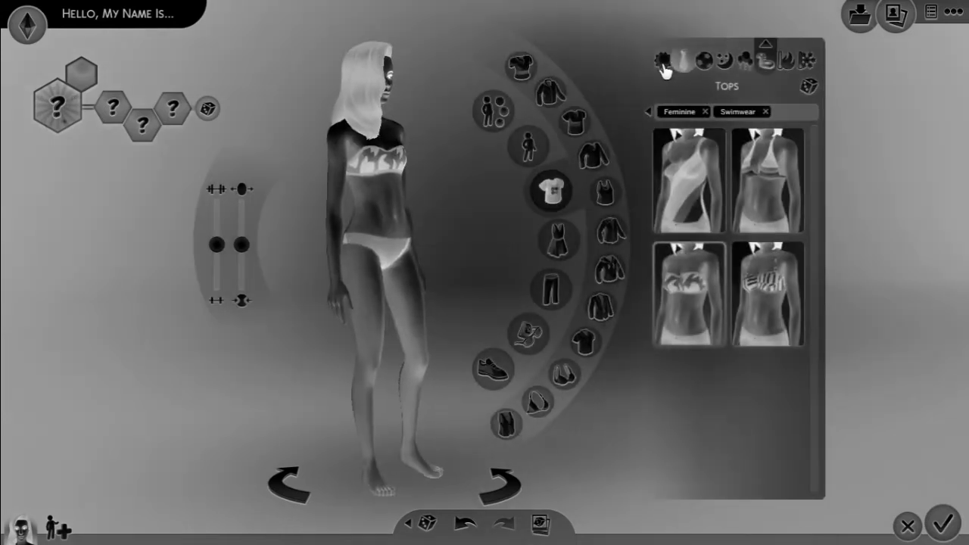
# Step: Switch the Windows colour filters toggle to Off
pyautogui.click(766, 112)
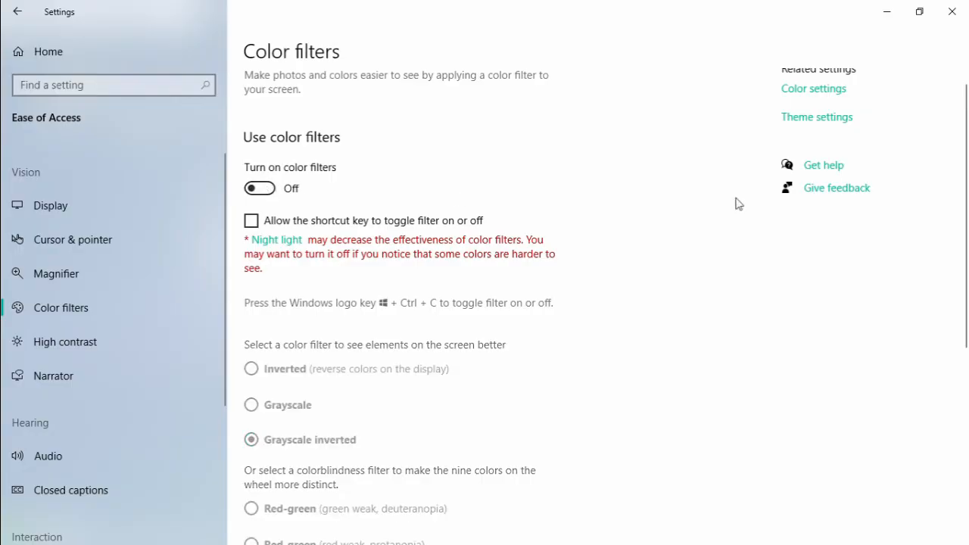
pyautogui.moveTo(924, 30)
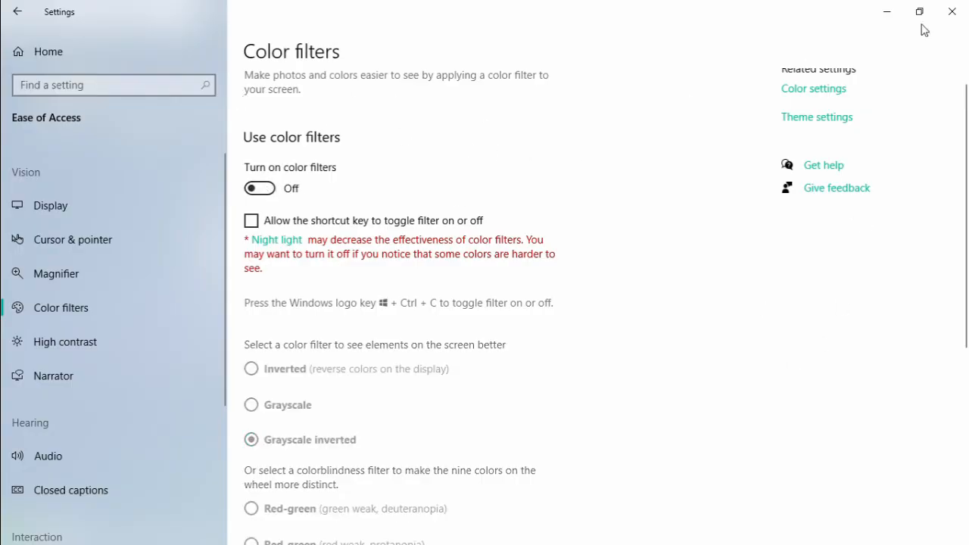
pyautogui.moveTo(886, 12)
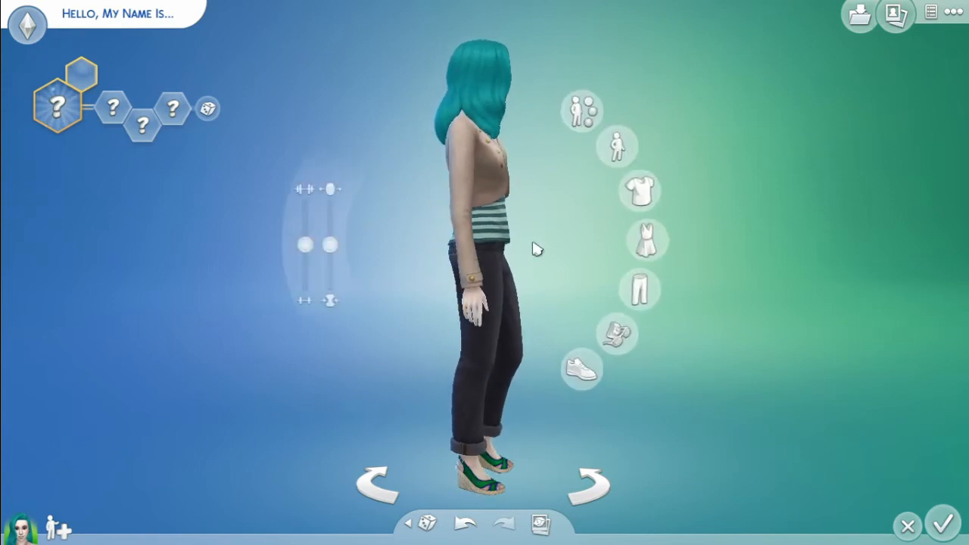
# Step: Open the feminine everyday Tops catalogue with the game back in normal colours
pyautogui.click(638, 190)
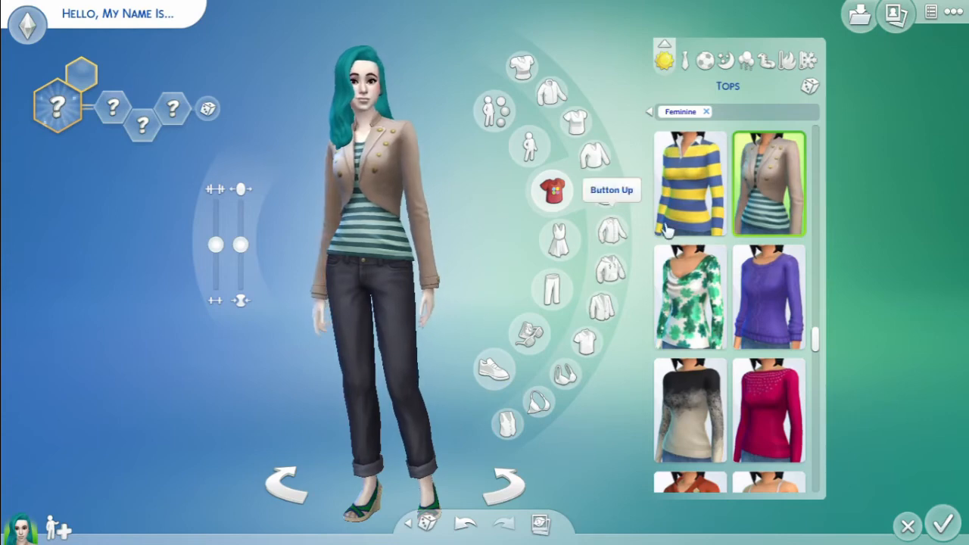
pyautogui.moveTo(629, 54)
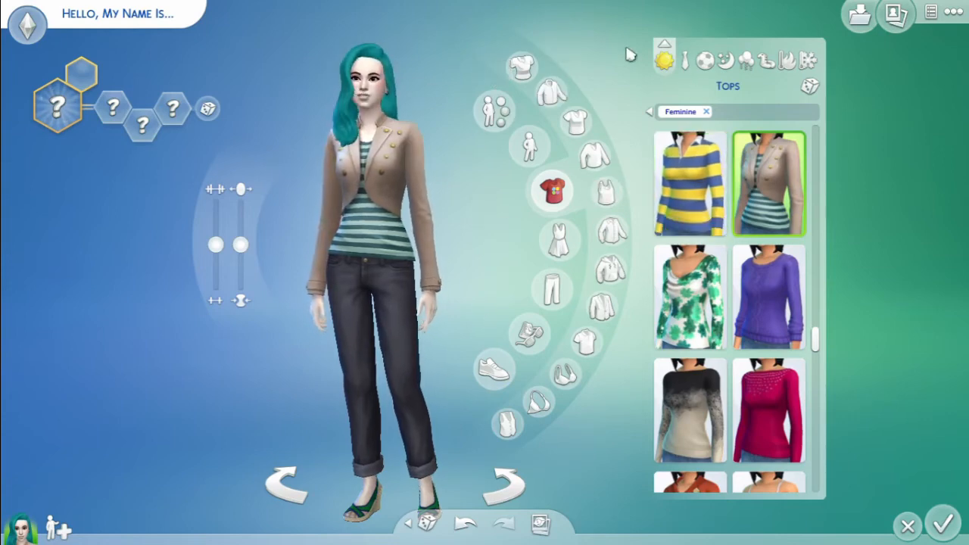
pyautogui.click(686, 60)
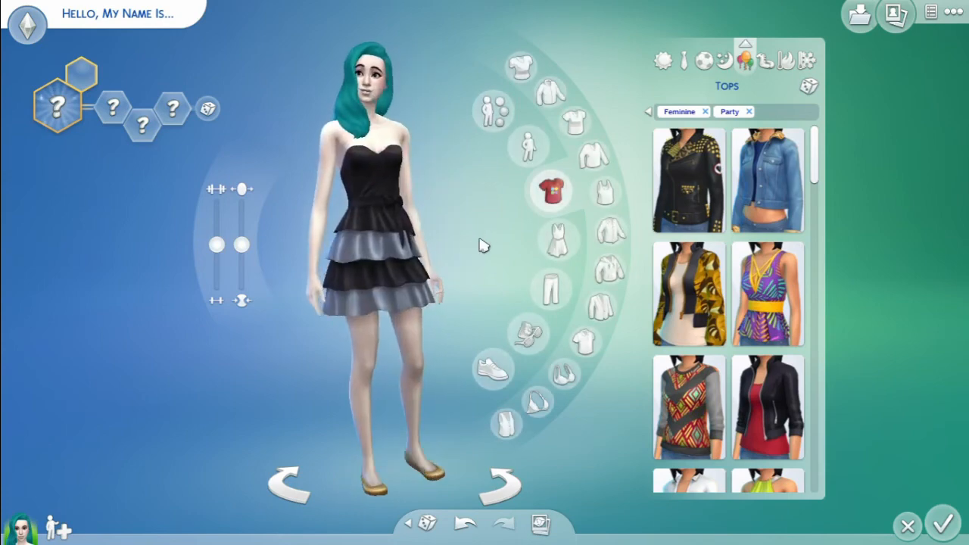
pyautogui.moveTo(766, 59)
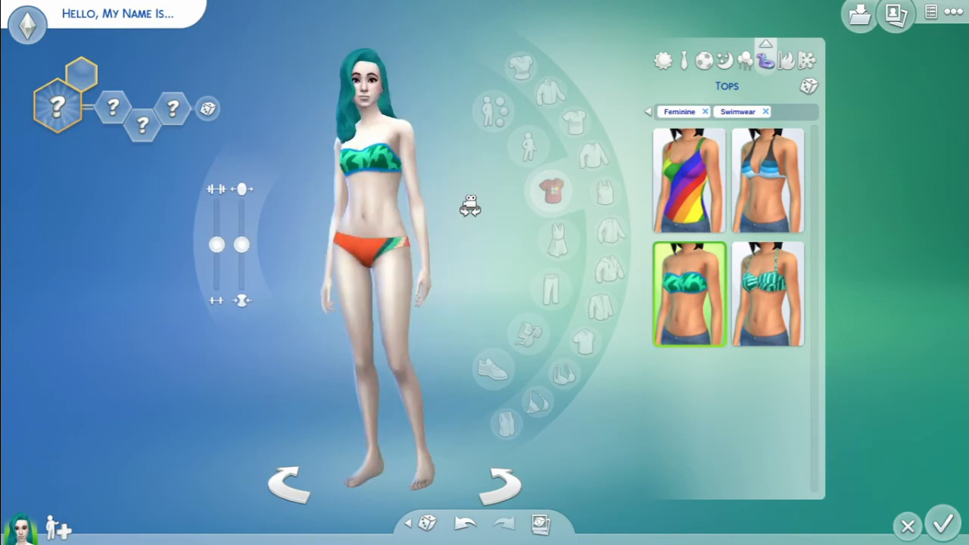
# Step: Cycle through the Everyday, Athletic and Party outfit categories, ending on the everyday outfit
pyautogui.click(765, 112)
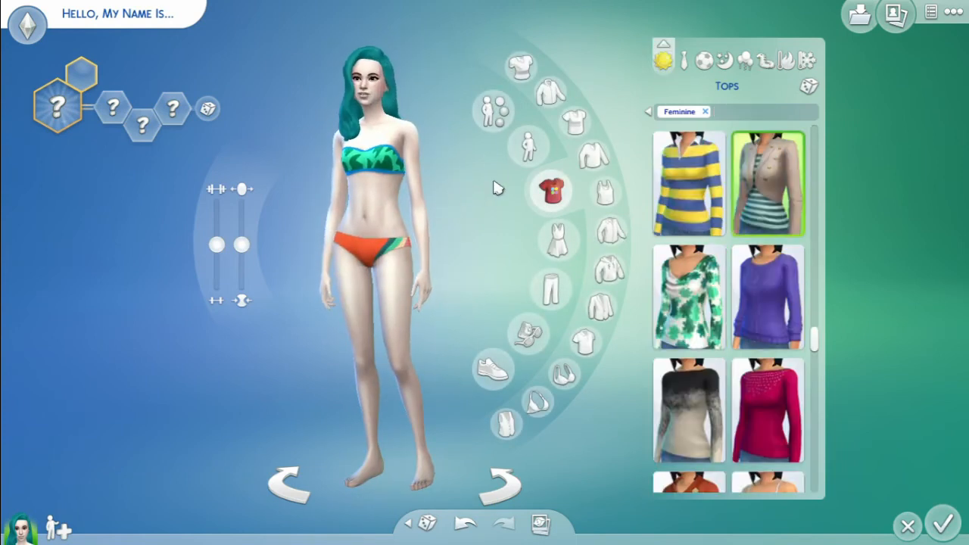
pyautogui.click(767, 184)
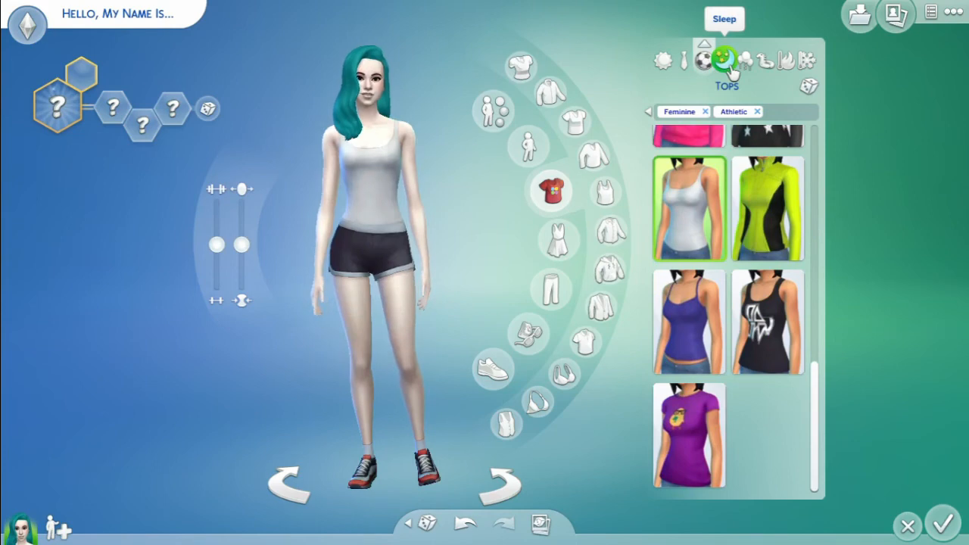
pyautogui.click(766, 61)
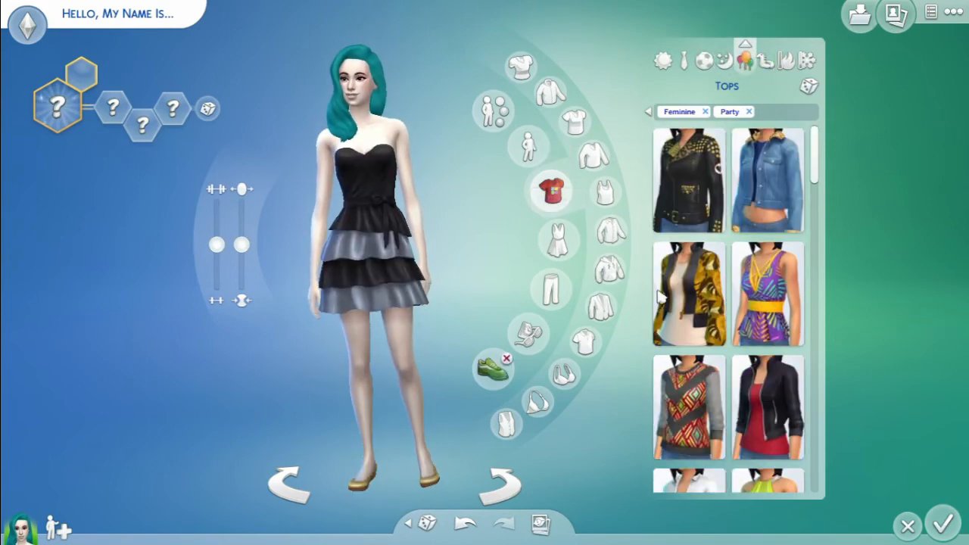
pyautogui.click(688, 293)
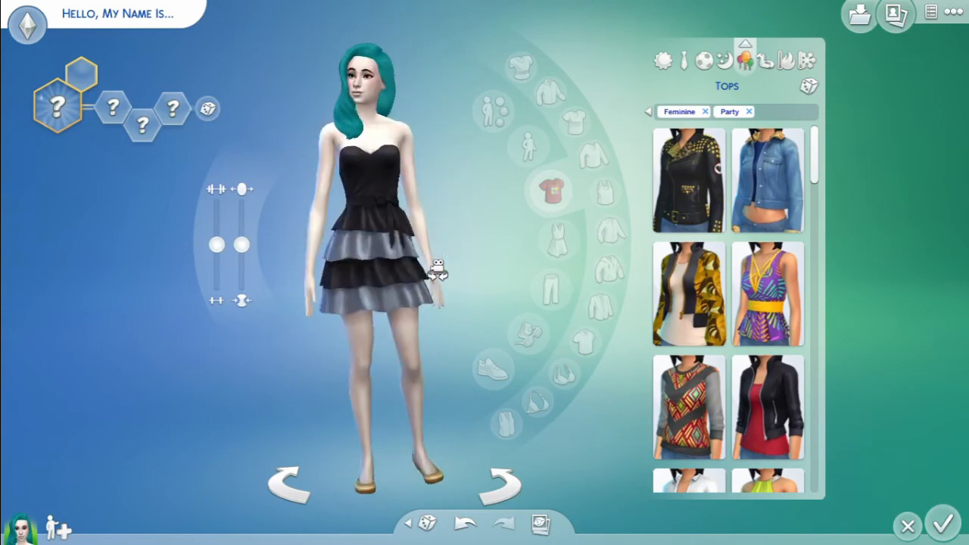
pyautogui.click(749, 112)
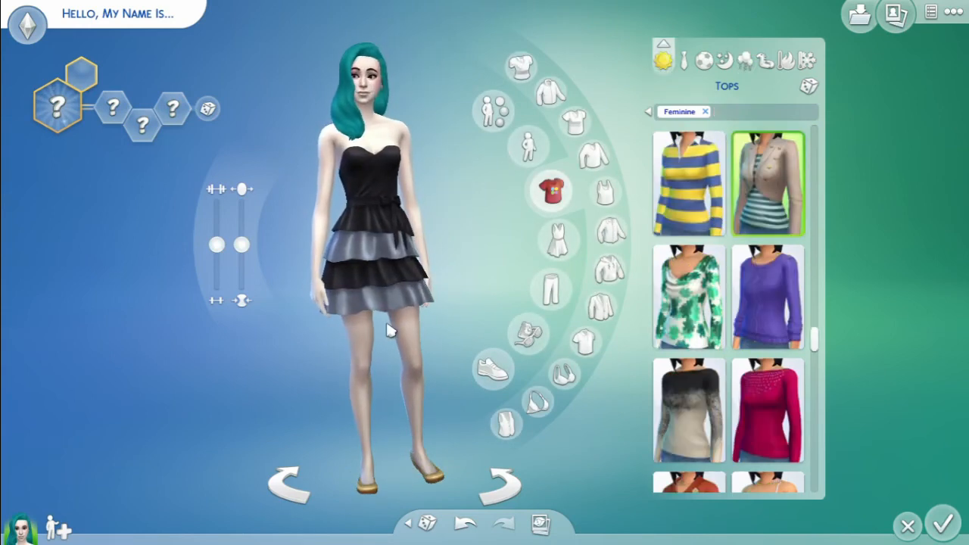
pyautogui.click(767, 184)
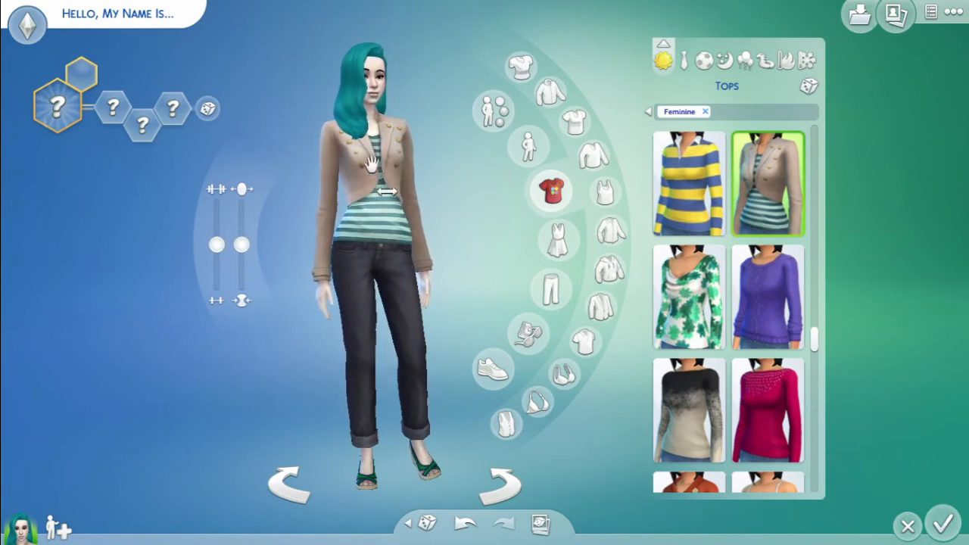
# Step: Enter the first name Estrella and roll a random last name until it reads Slaughter
pyautogui.click(117, 14)
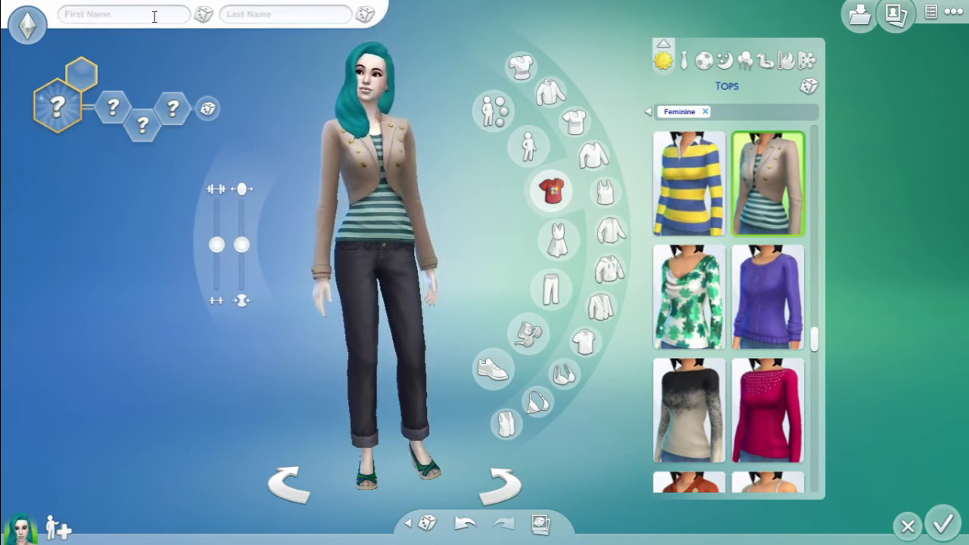
pyautogui.write('Estrella')
pyautogui.write('Ahmad')
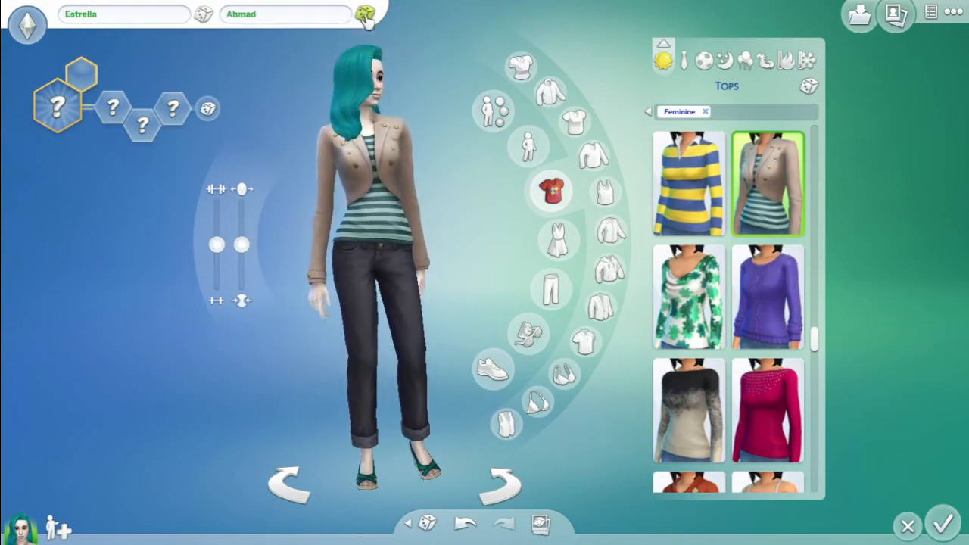
pyautogui.click(366, 14)
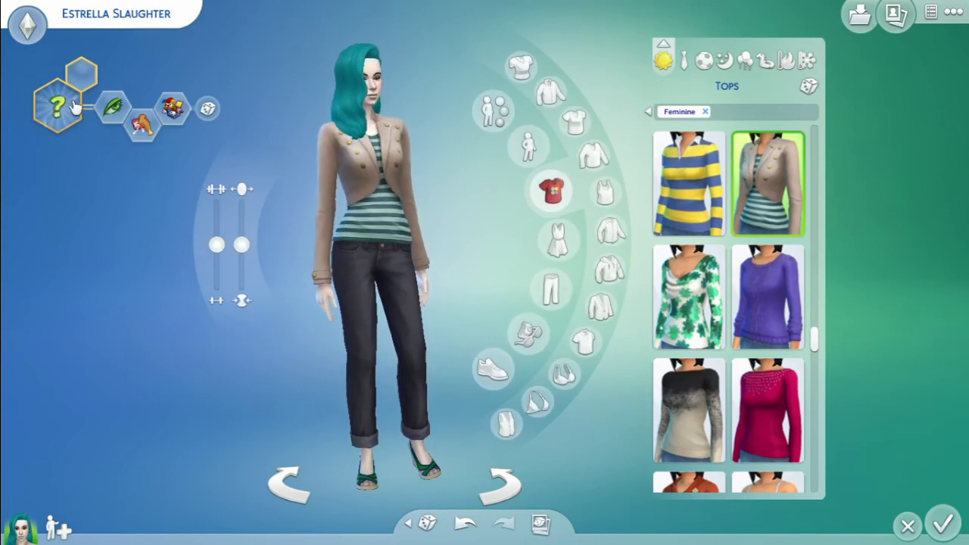
# Step: Choose the Serial Romantic aspiration from the Love group, then bring back the Tops catalogue
pyautogui.click(56, 108)
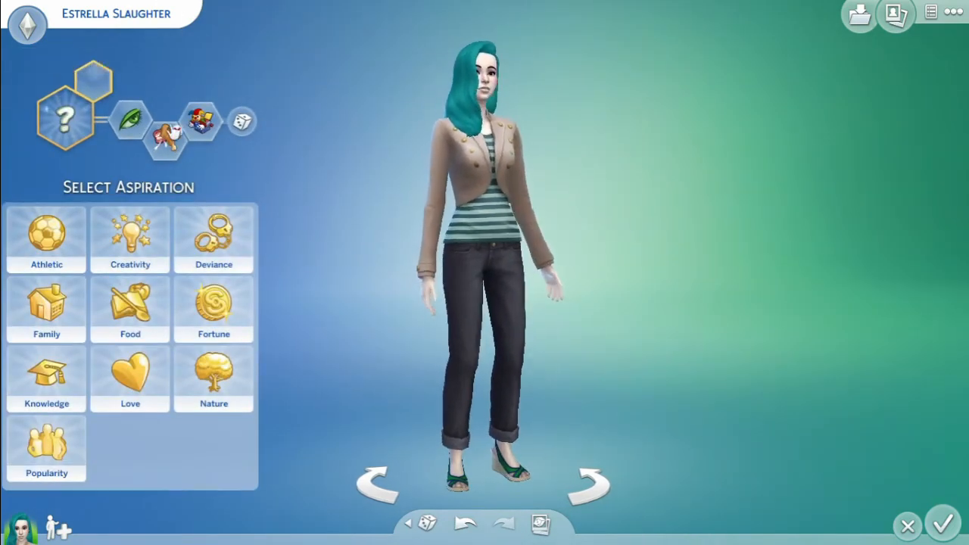
pyautogui.click(213, 238)
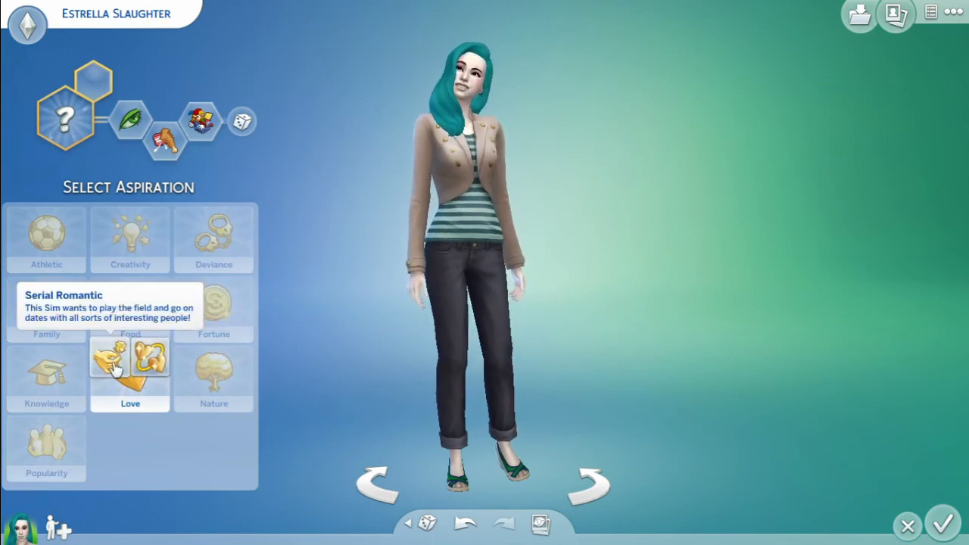
pyautogui.click(130, 379)
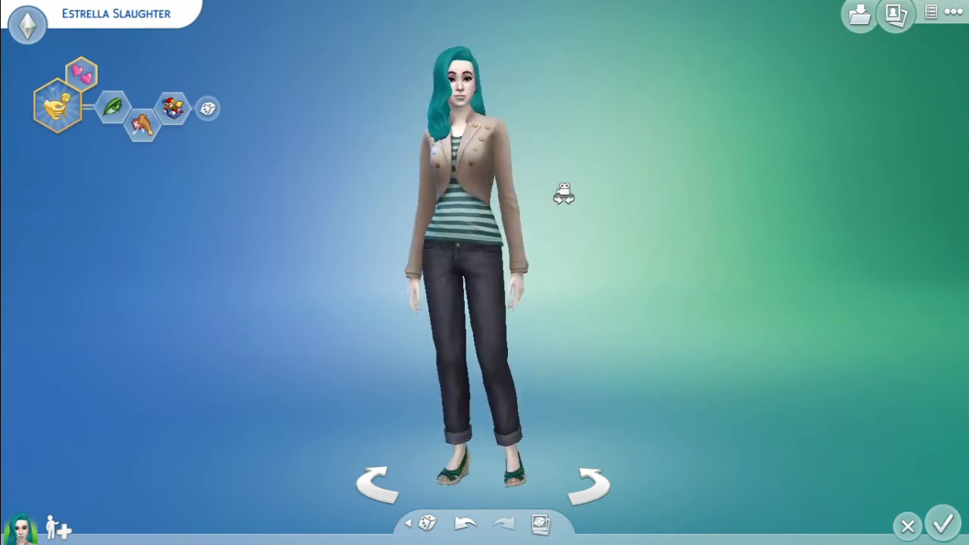
pyautogui.click(465, 194)
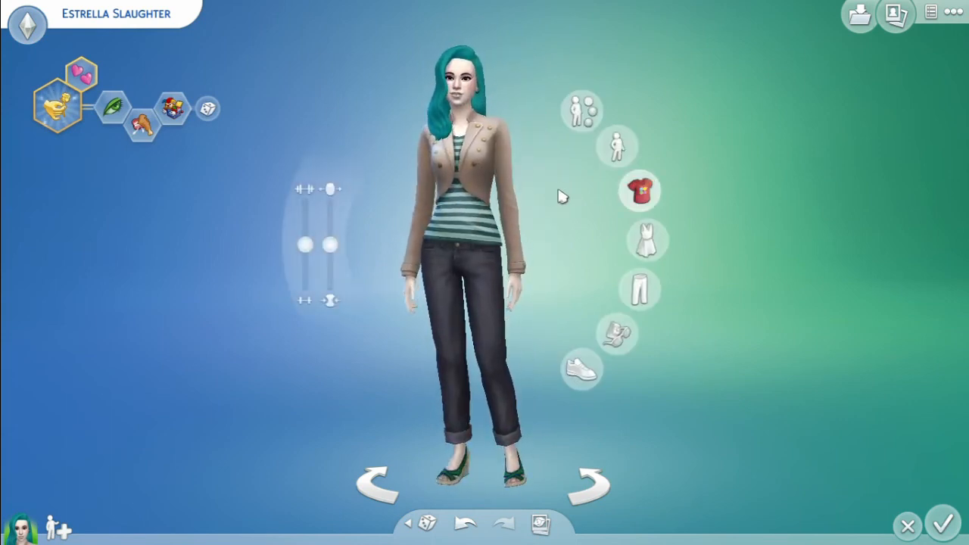
pyautogui.click(640, 191)
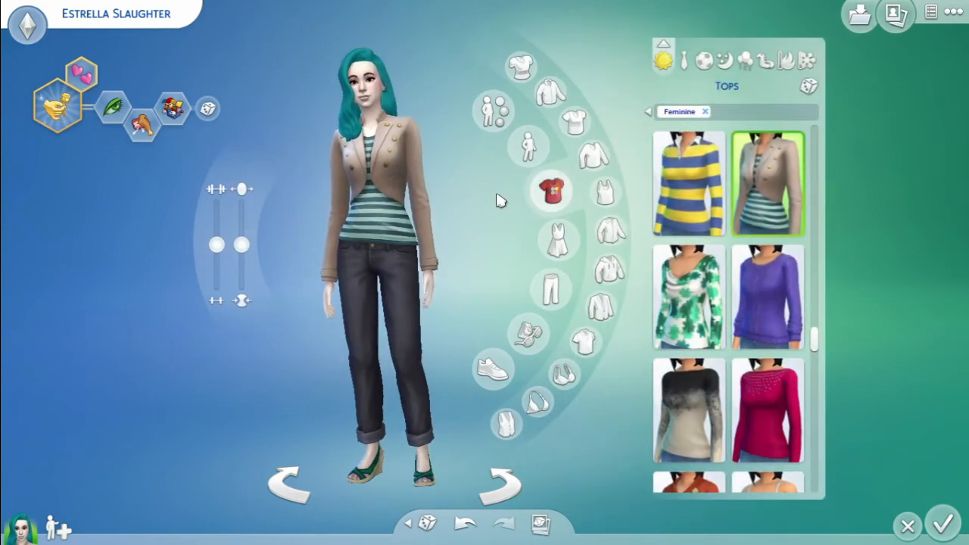